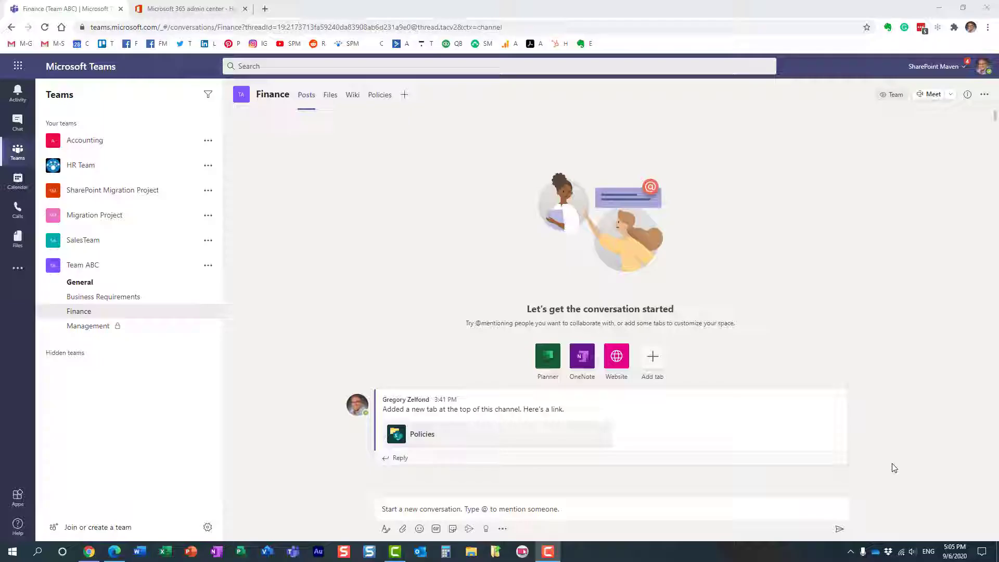
mouse_move(855, 447)
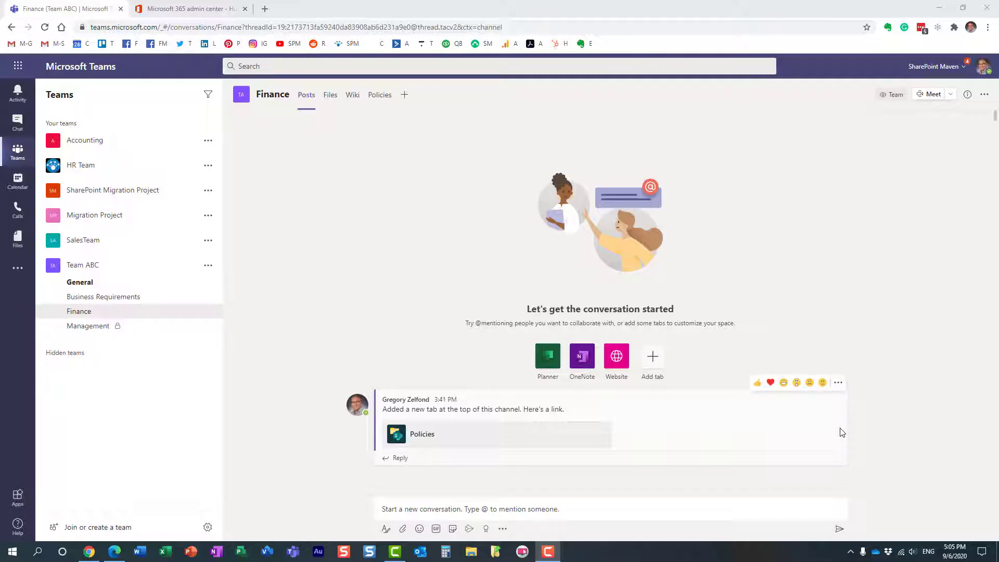
mouse_move(705, 387)
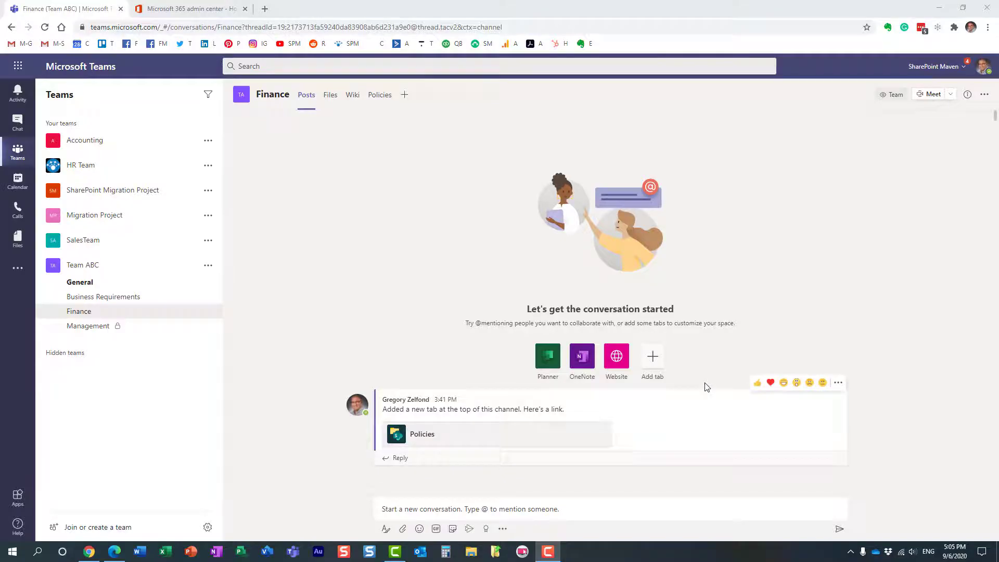
mouse_move(395, 335)
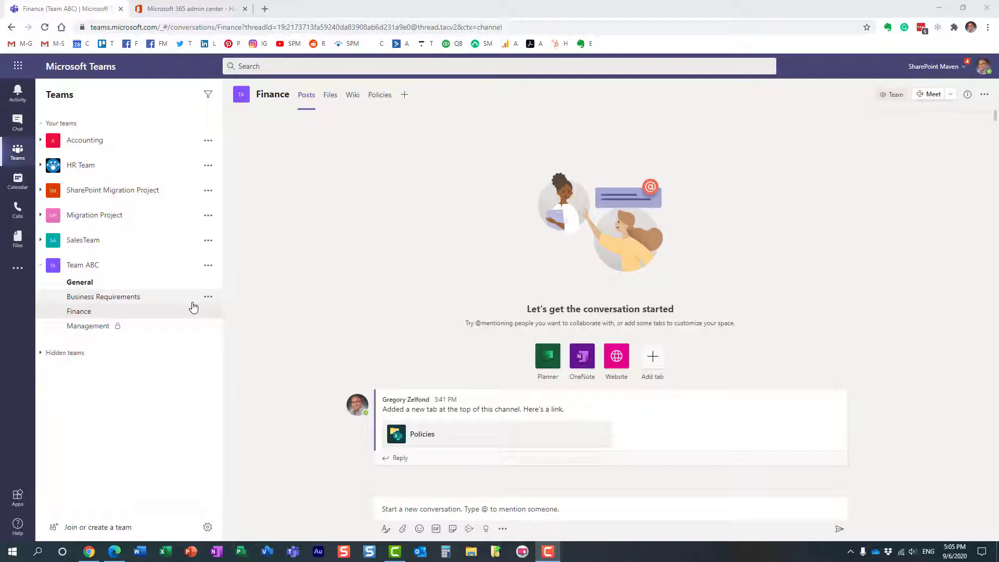
mouse_move(222, 306)
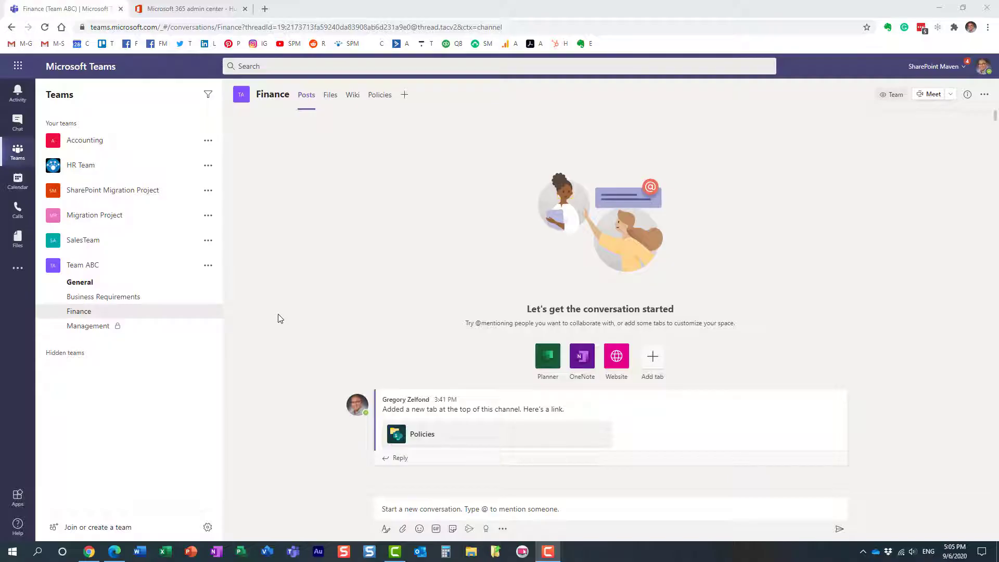
- Switch to the Microsoft 365 admin center home page
left_click(188, 8)
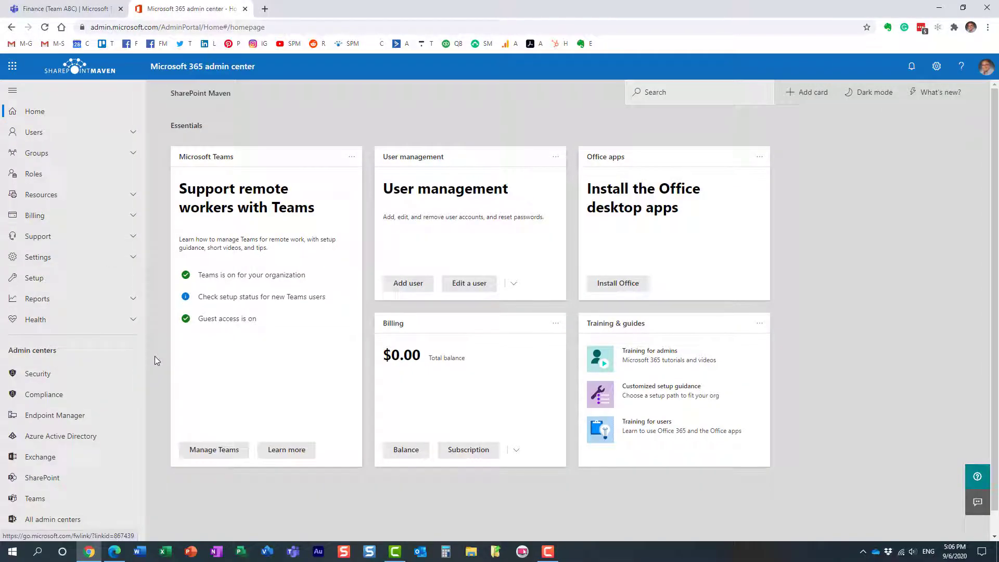
mouse_move(160, 350)
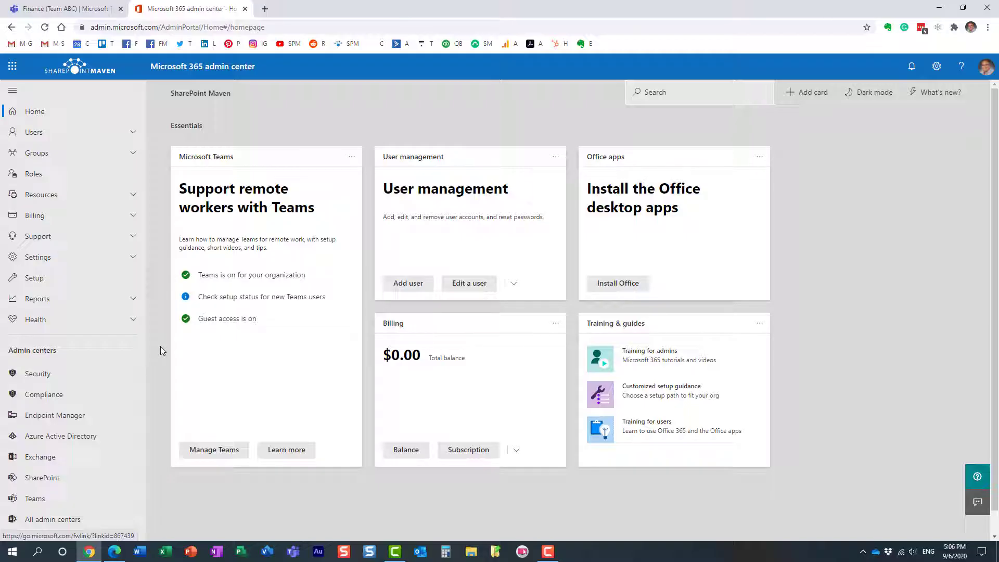
mouse_move(157, 330)
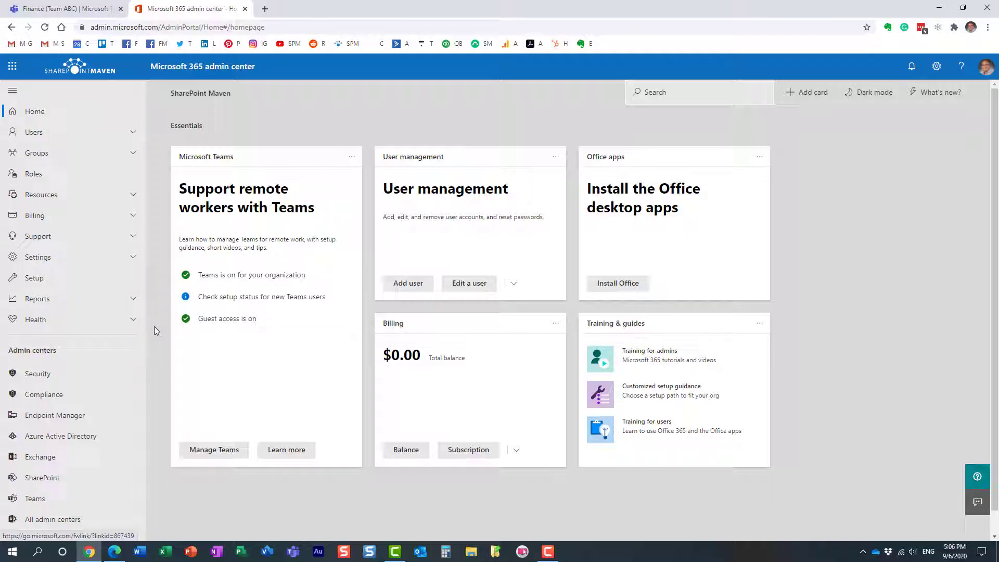
mouse_move(151, 377)
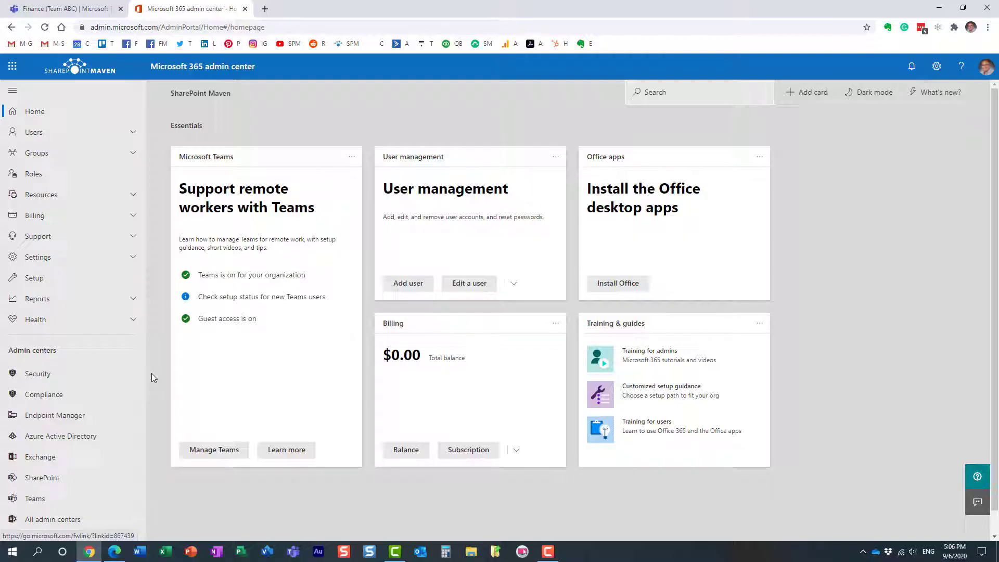
mouse_move(35, 502)
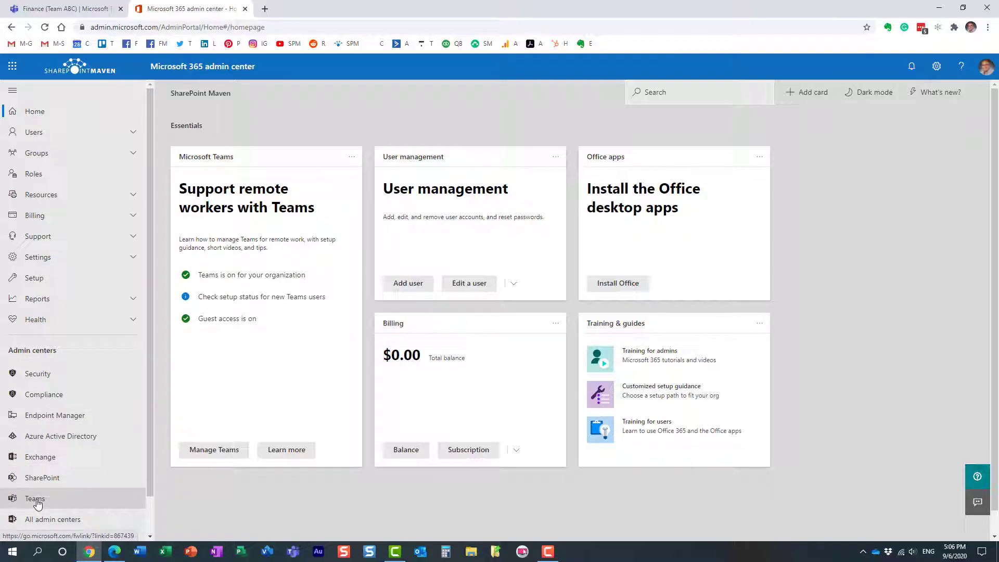
- In the Teams admin center, reach Org-wide settings > Guest access and confirm guest access is On
left_click(36, 499)
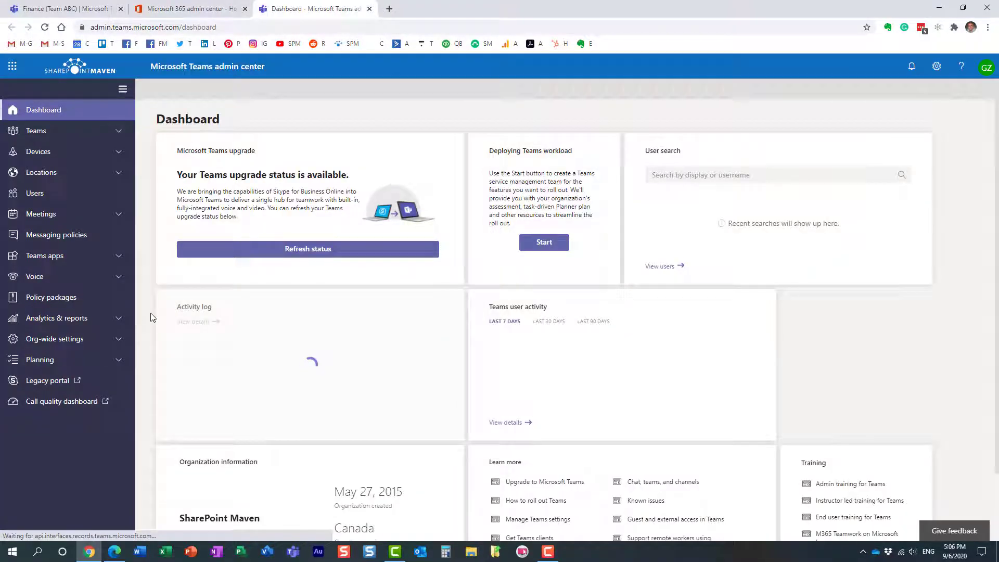
left_click(54, 338)
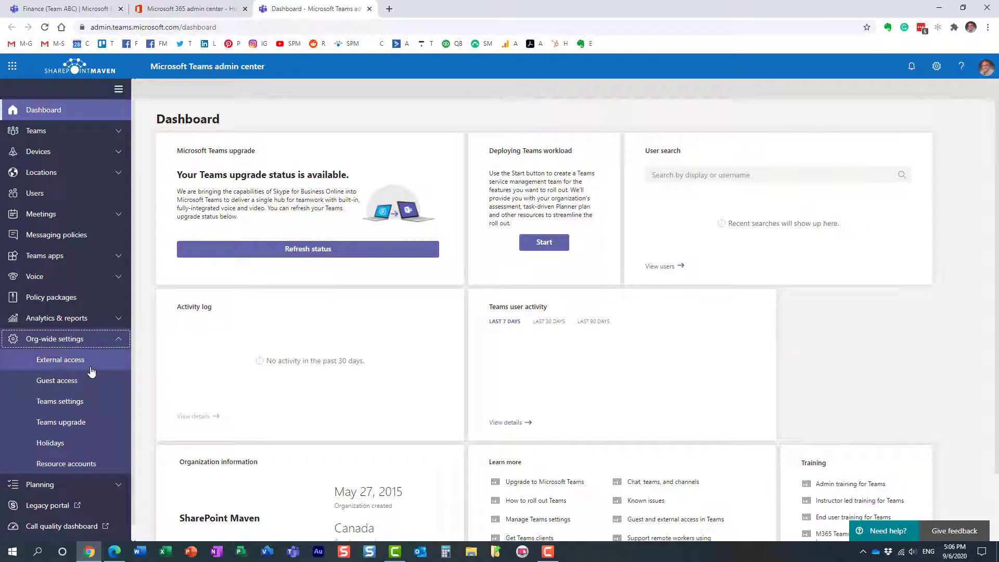
left_click(56, 379)
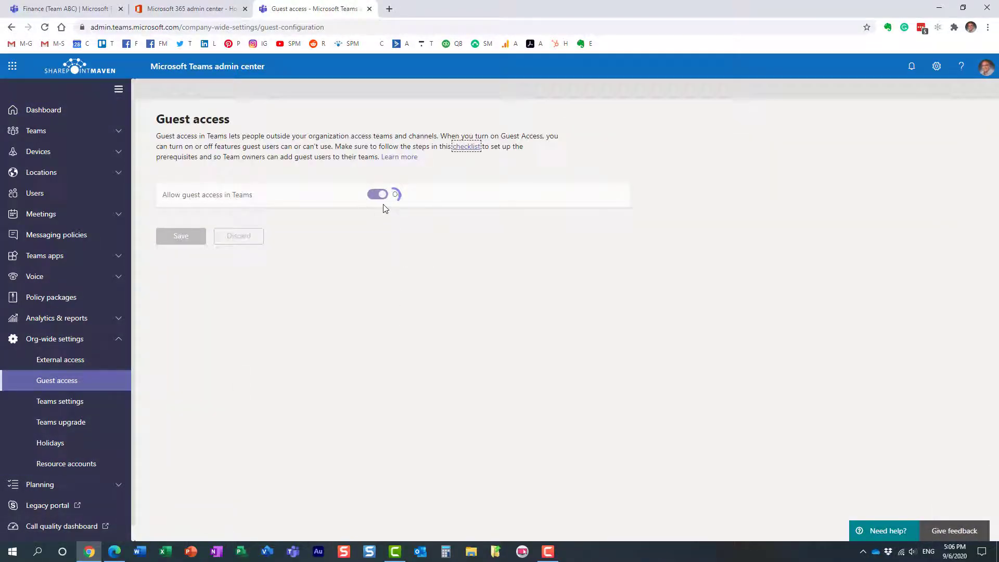
left_click(376, 194)
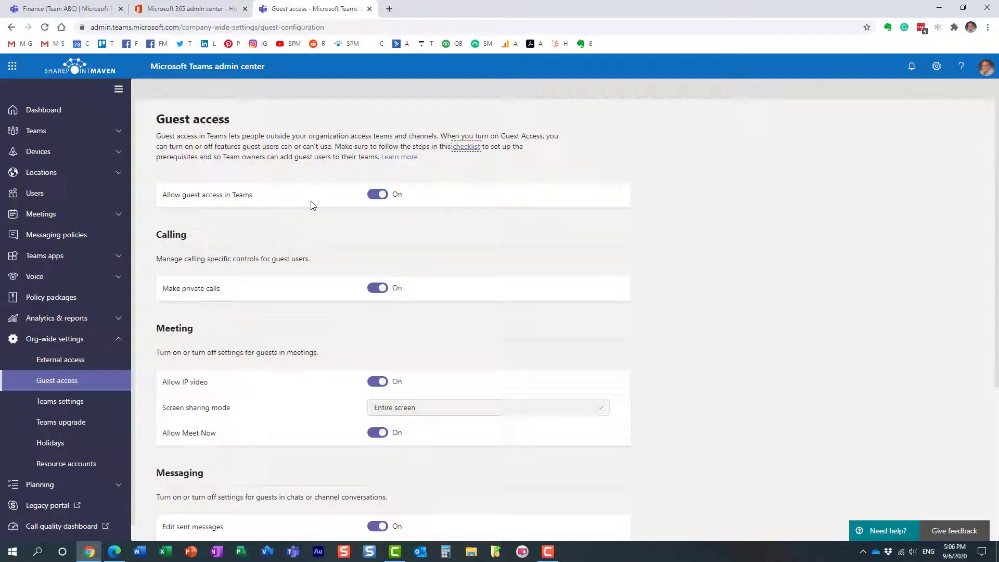
mouse_move(382, 195)
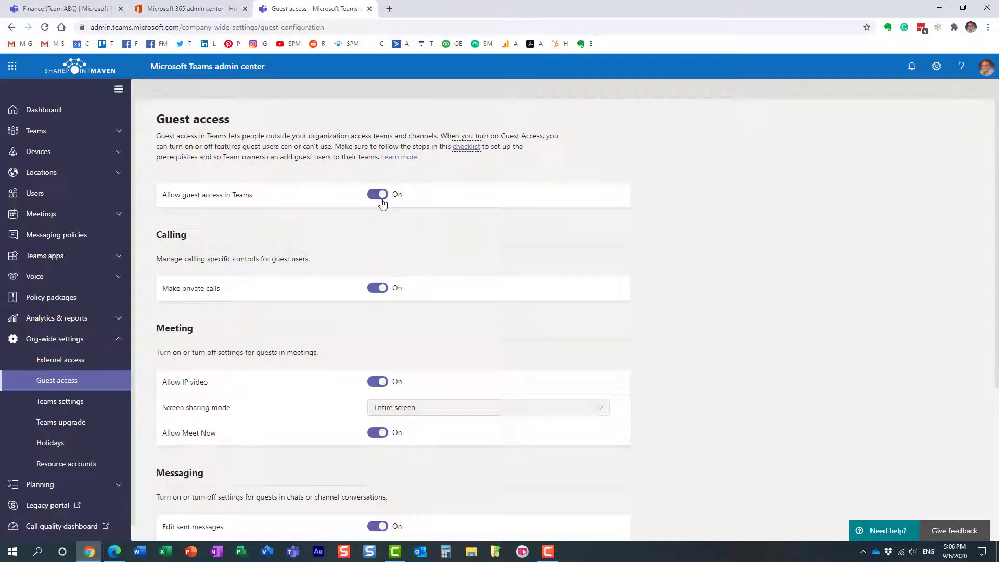
mouse_move(359, 209)
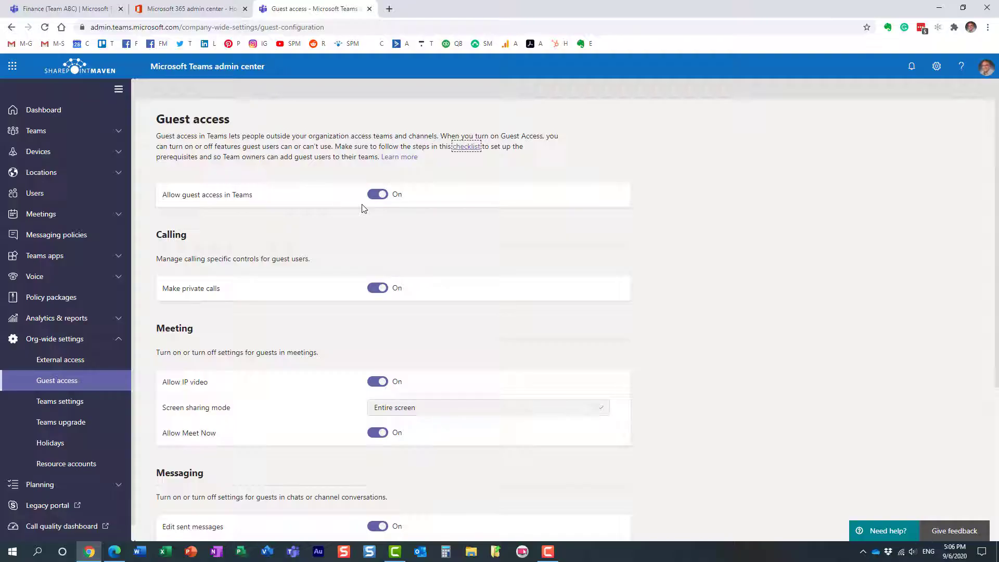
mouse_move(370, 205)
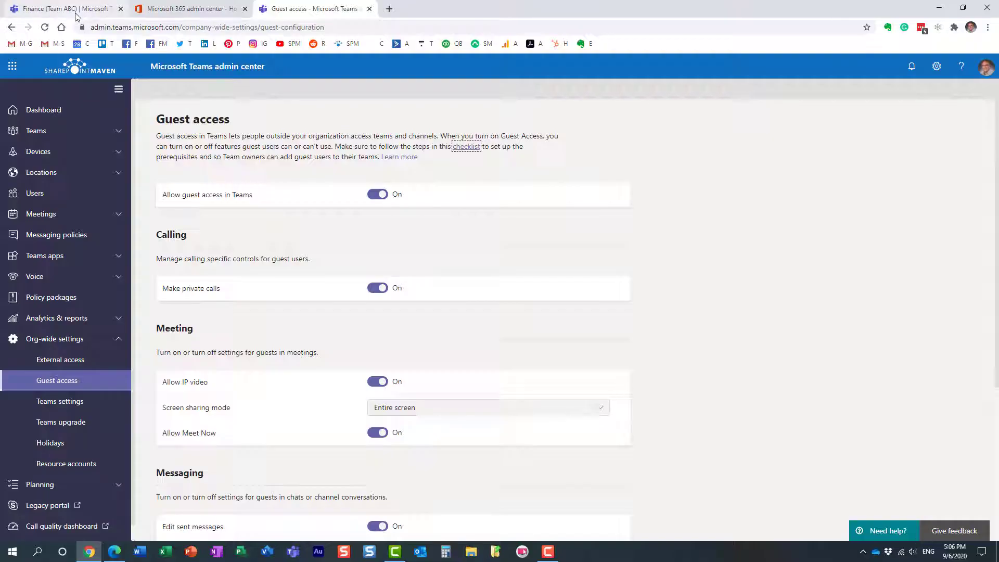
- Switch back to the Teams tab showing Team ABC's Finance channel
left_click(64, 8)
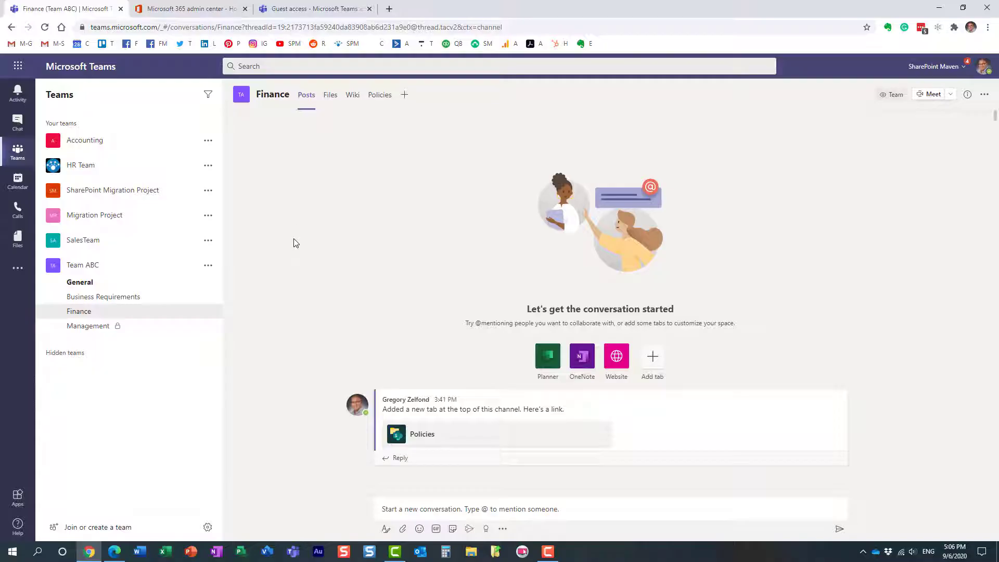
mouse_move(282, 278)
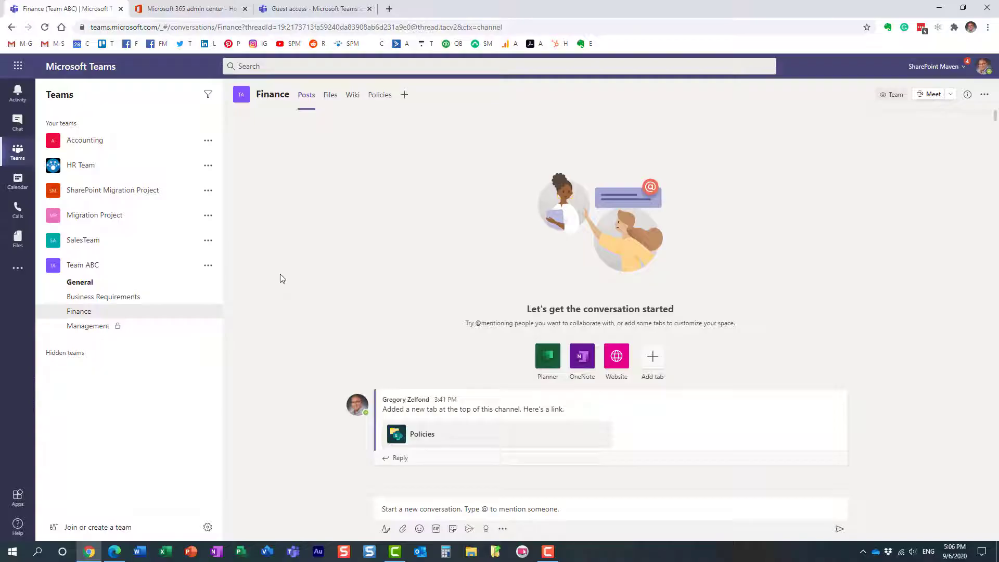
mouse_move(218, 293)
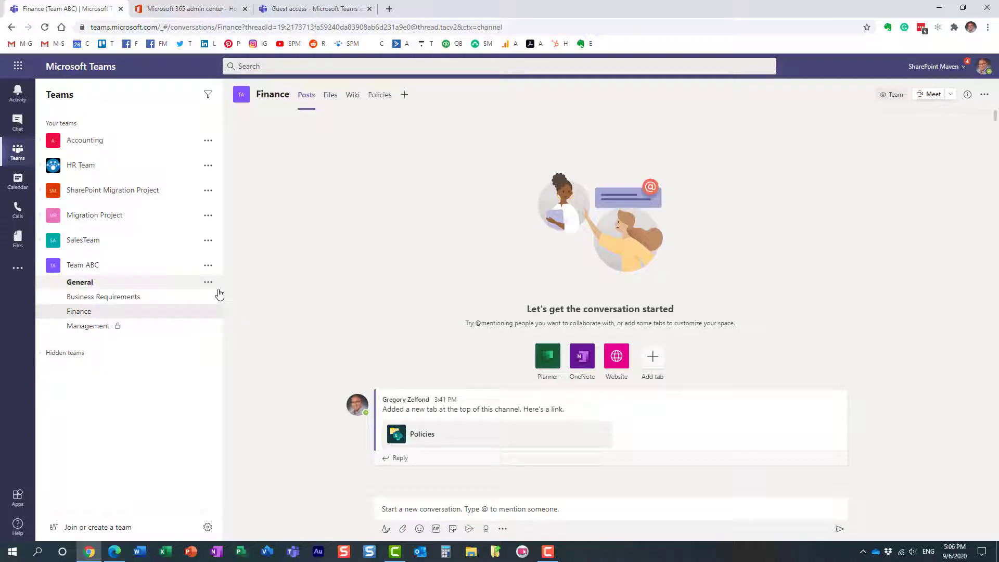
mouse_move(277, 294)
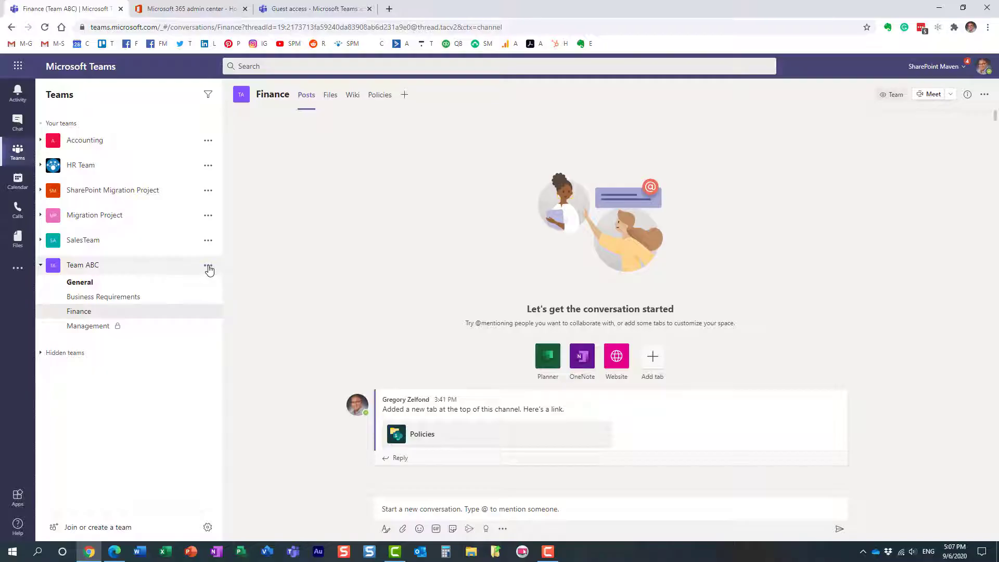
mouse_move(208, 266)
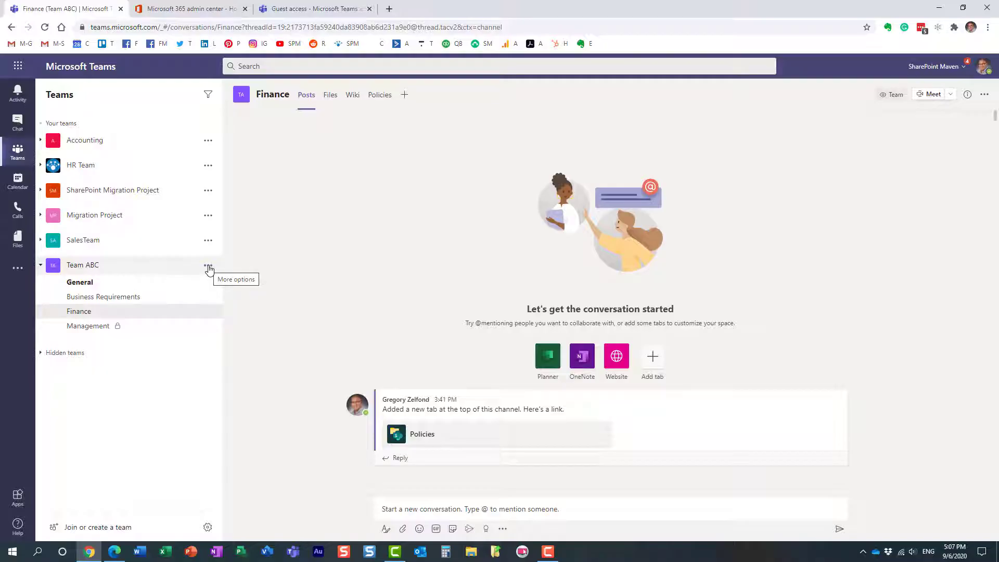
- Use Manage team on Team ABC and expand its Members and guests list
left_click(208, 265)
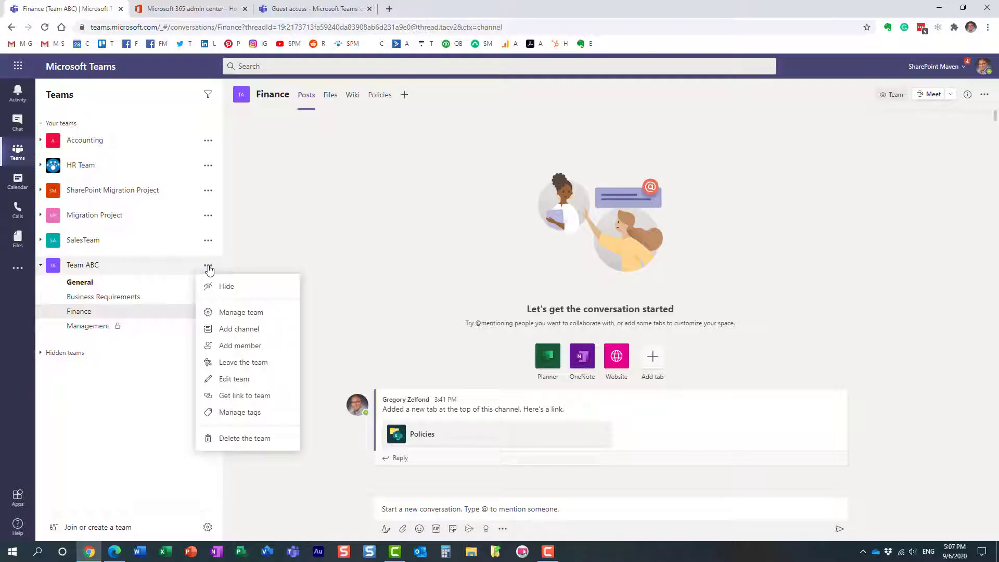
left_click(241, 312)
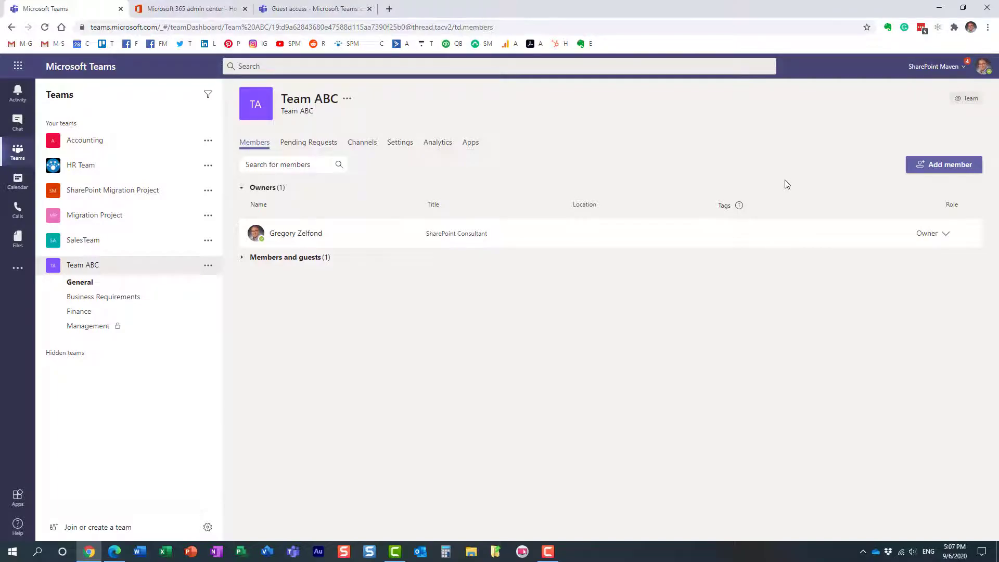
mouse_move(260, 272)
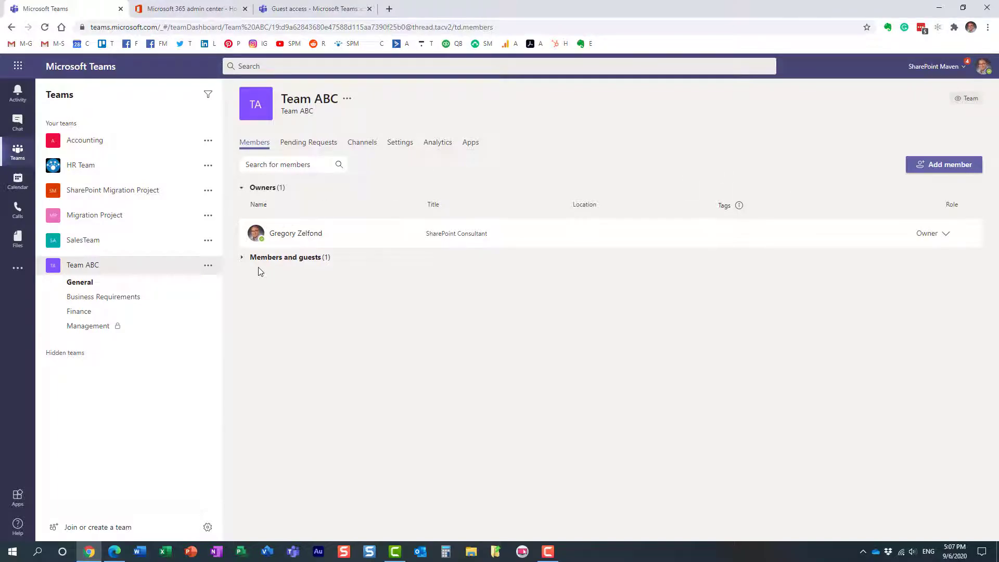
left_click(242, 257)
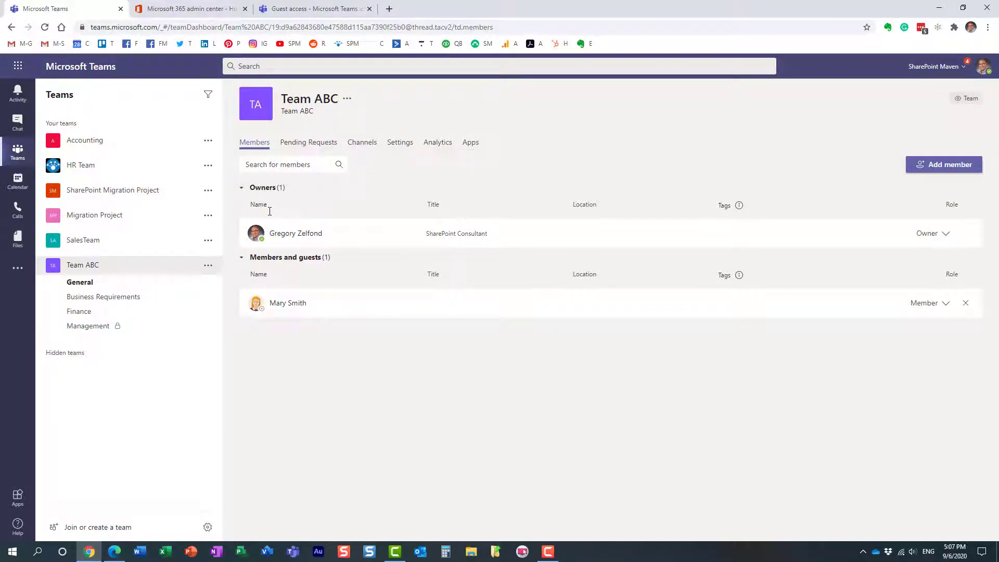
mouse_move(304, 238)
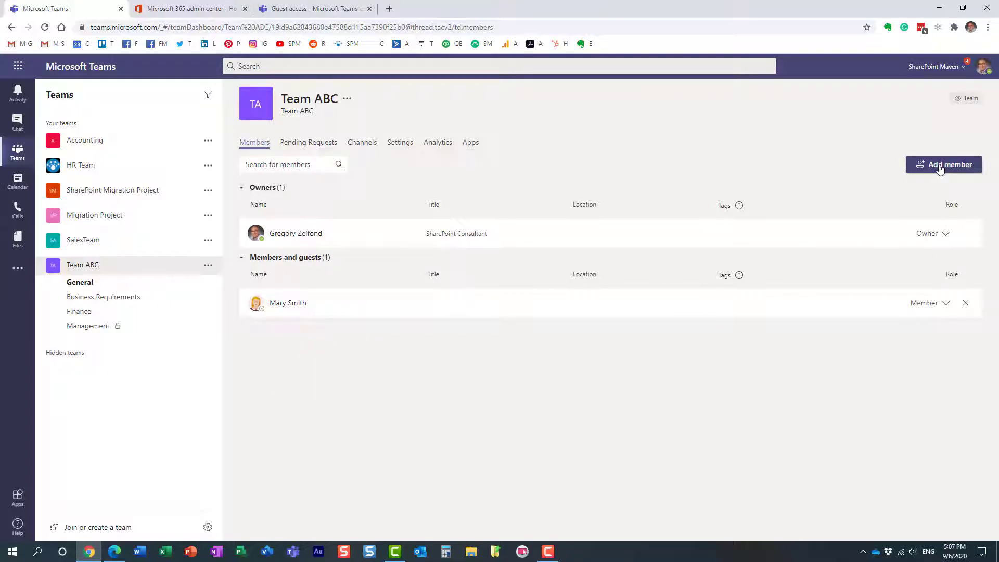
left_click(943, 165)
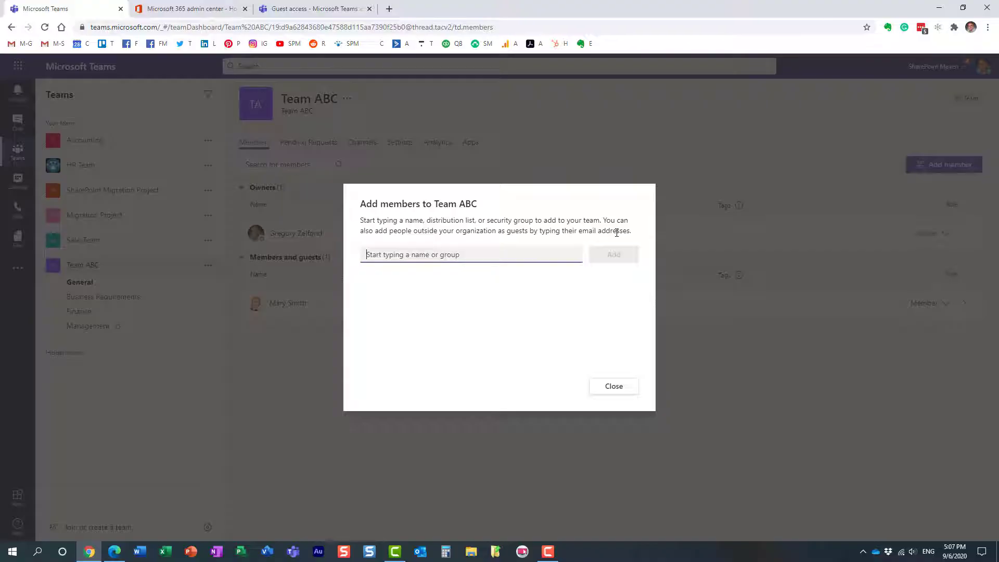
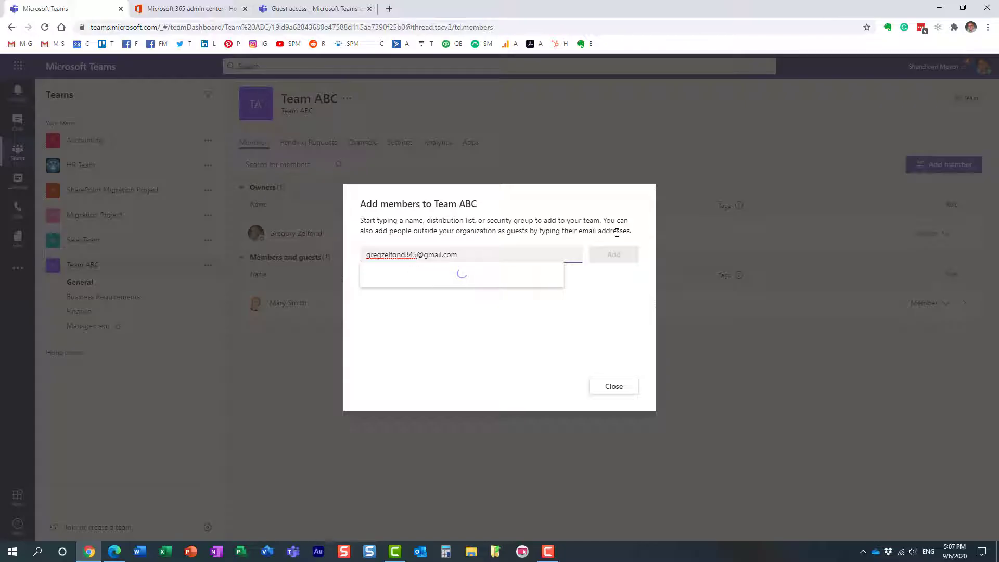
left_click(461, 274)
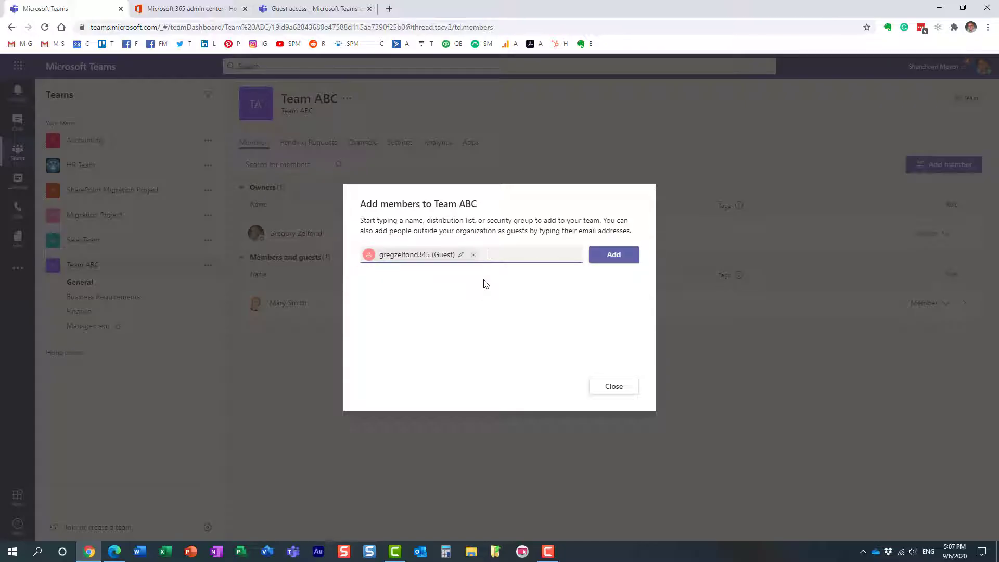
mouse_move(460, 262)
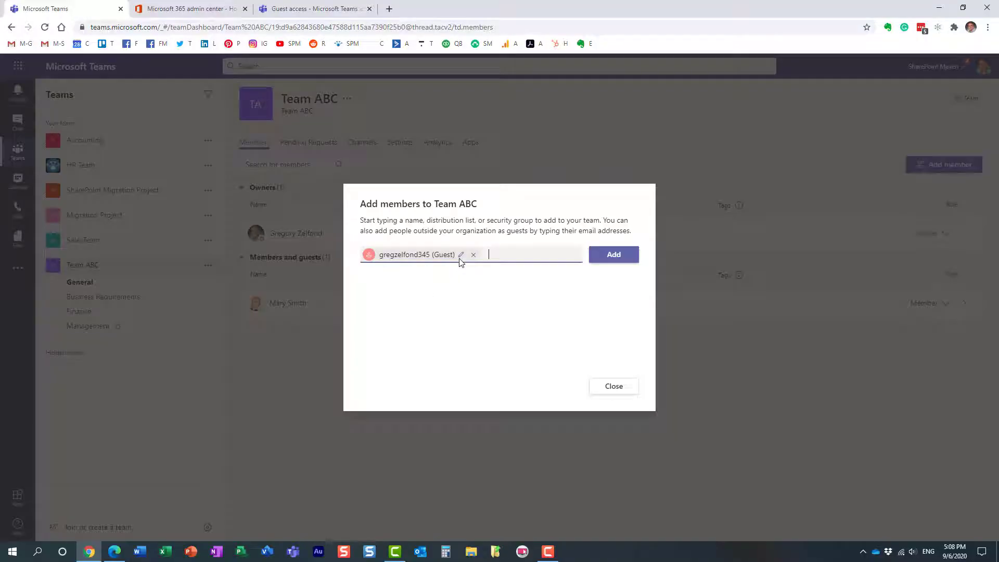
mouse_move(418, 254)
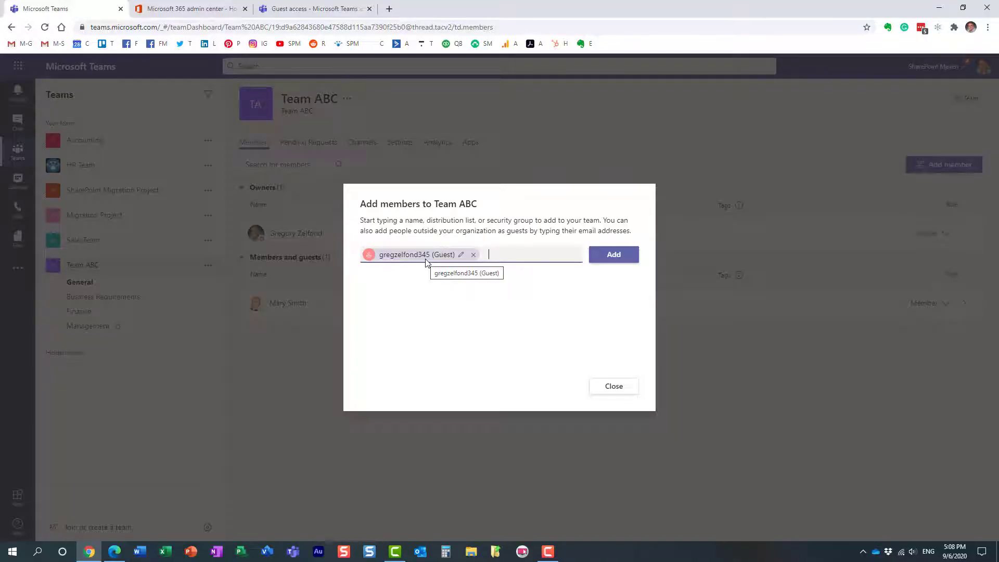
mouse_move(436, 261)
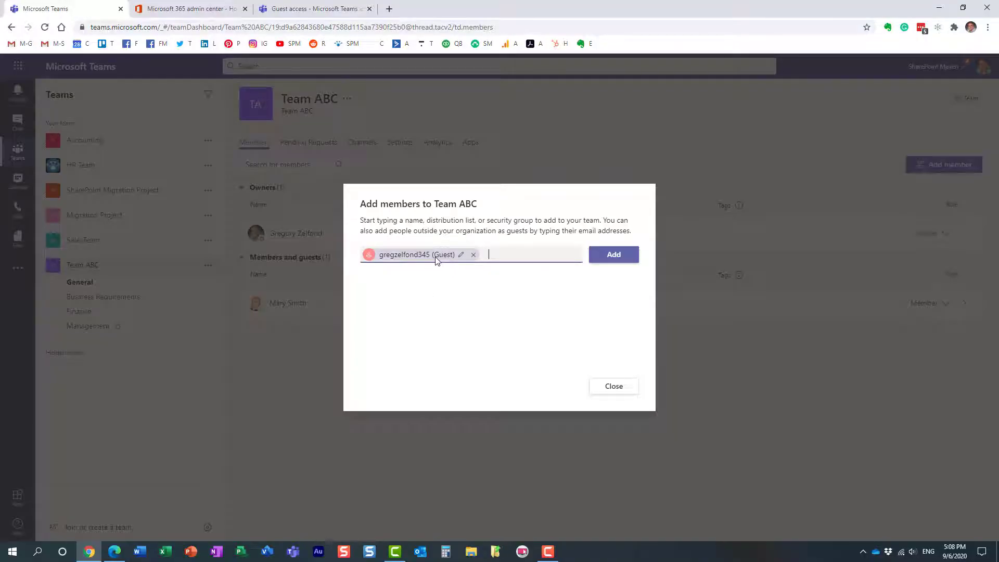
mouse_move(450, 268)
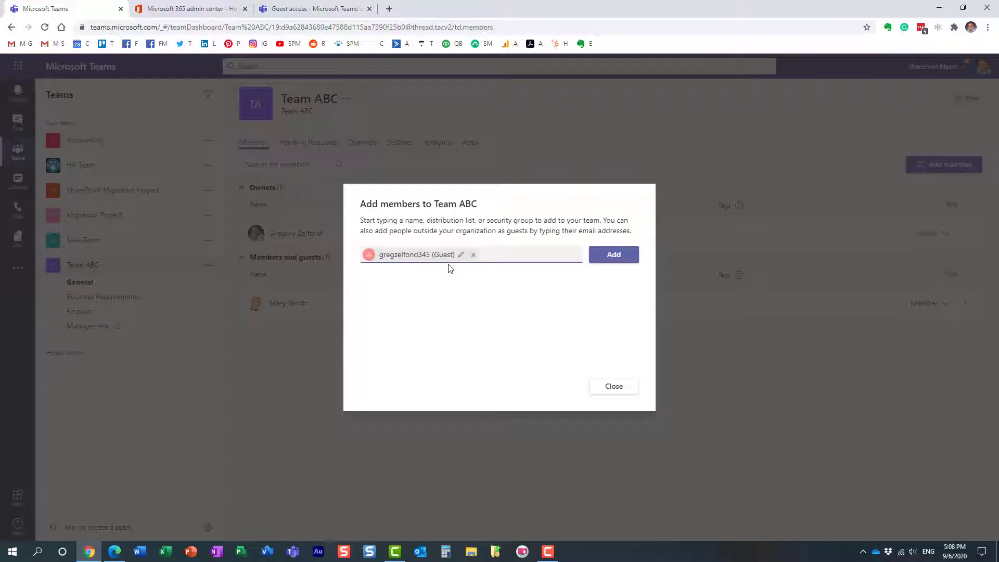
mouse_move(477, 279)
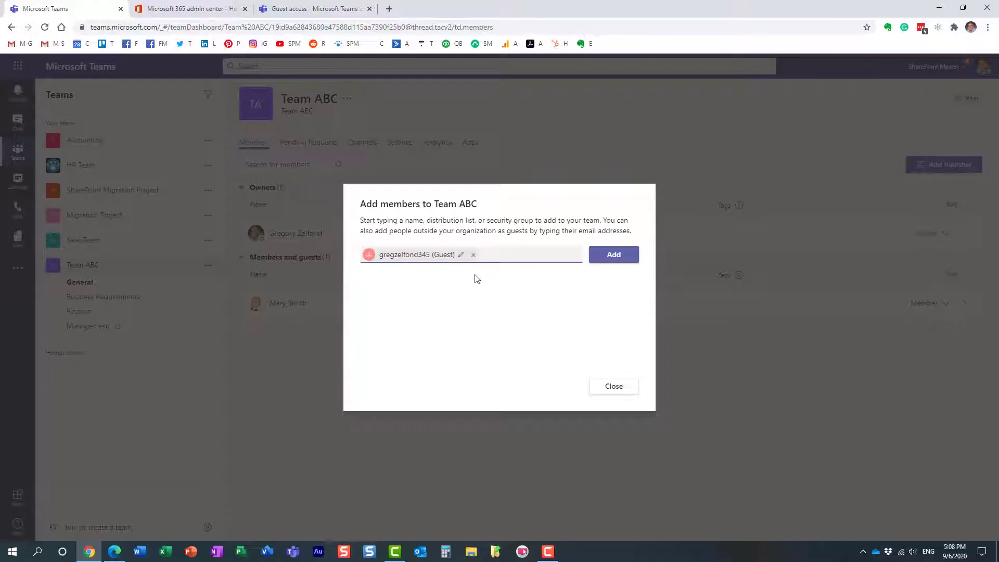
mouse_move(439, 254)
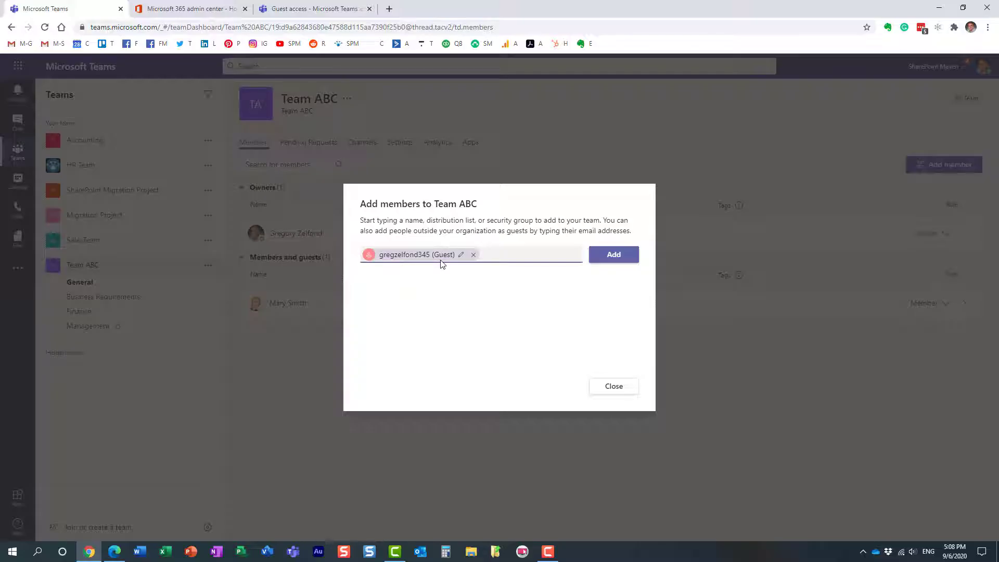
mouse_move(435, 279)
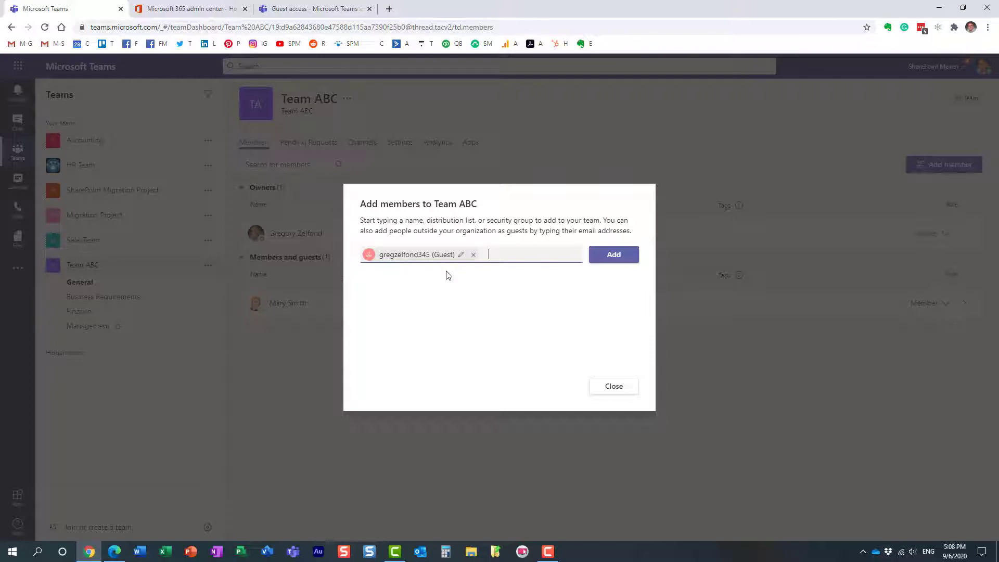
mouse_move(447, 269)
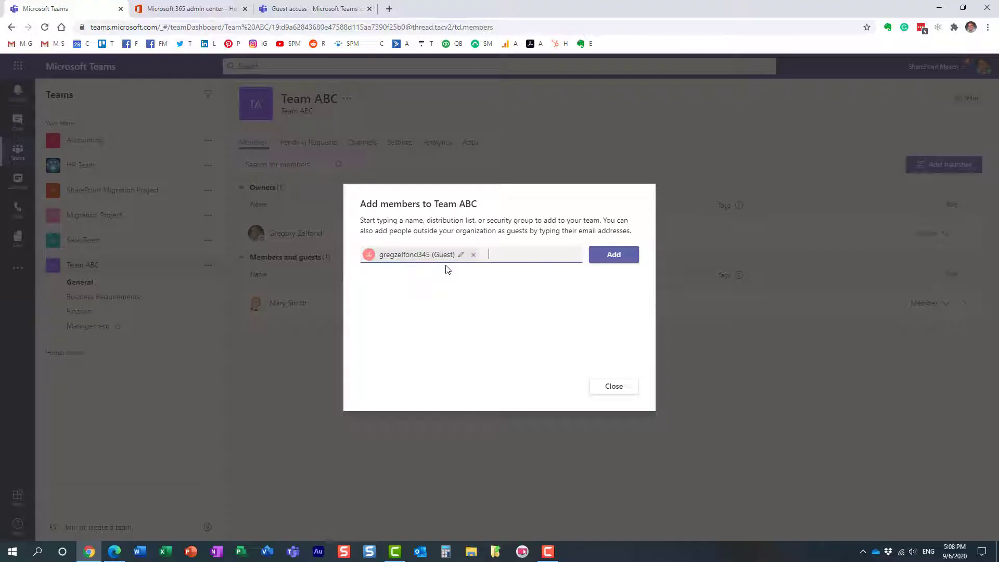
mouse_move(436, 266)
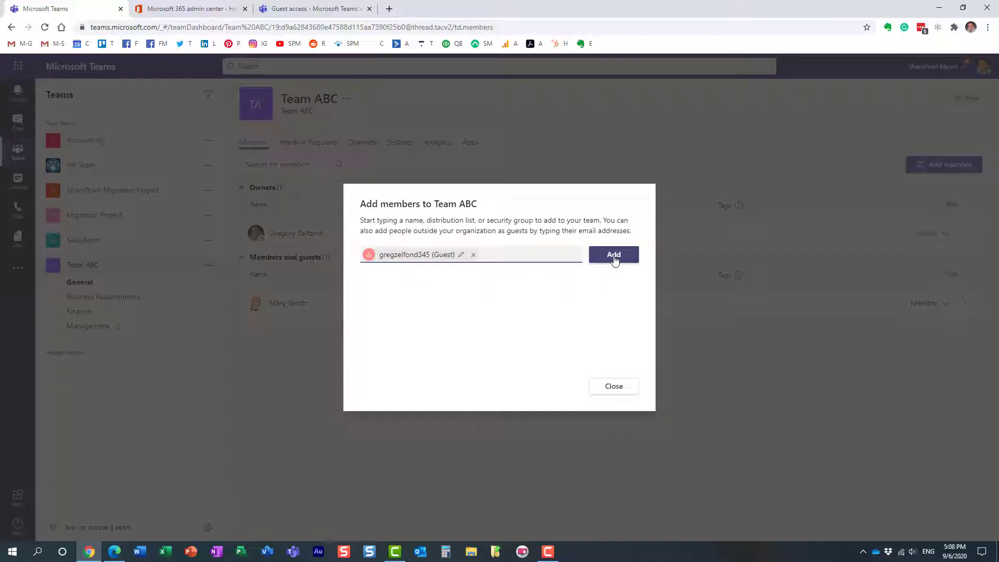
left_click(612, 254)
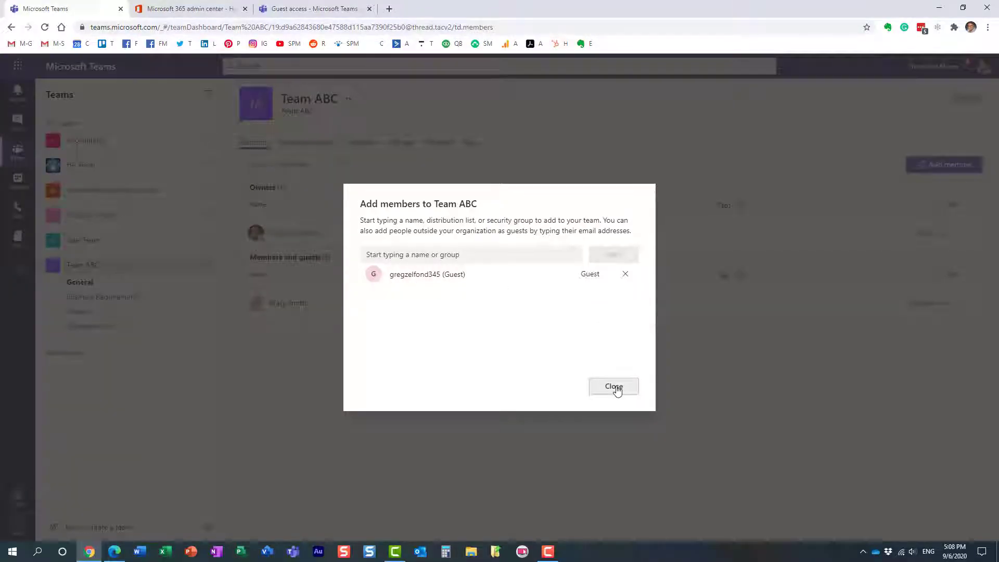
- Close the Add members dialog to see gregzelfond345 listed as a Guest
left_click(613, 386)
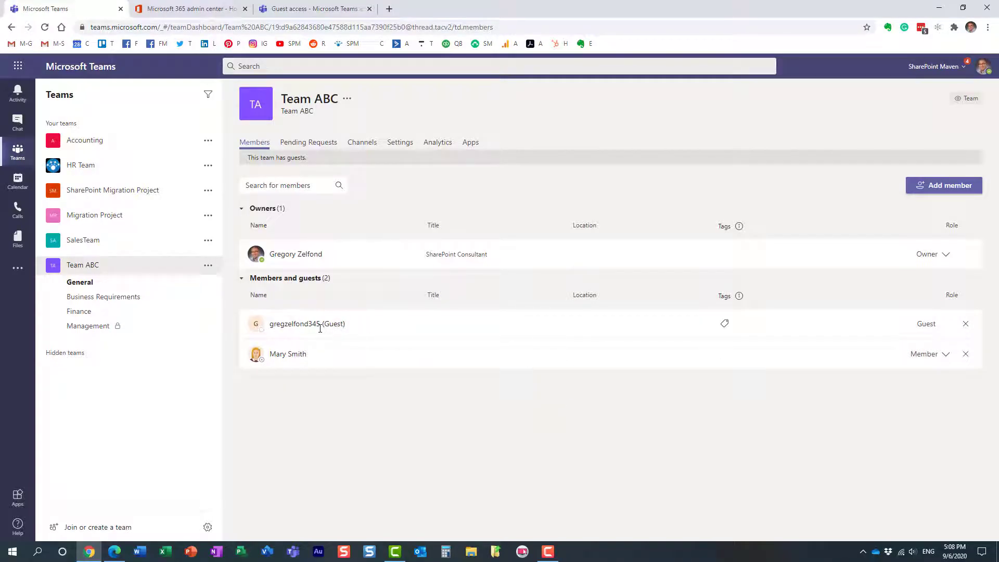
mouse_move(337, 392)
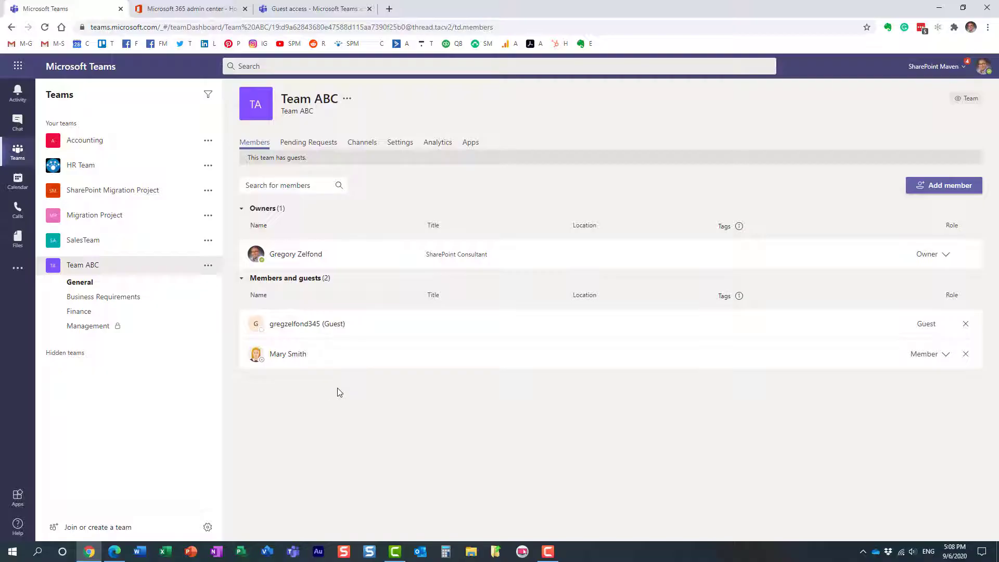
mouse_move(331, 458)
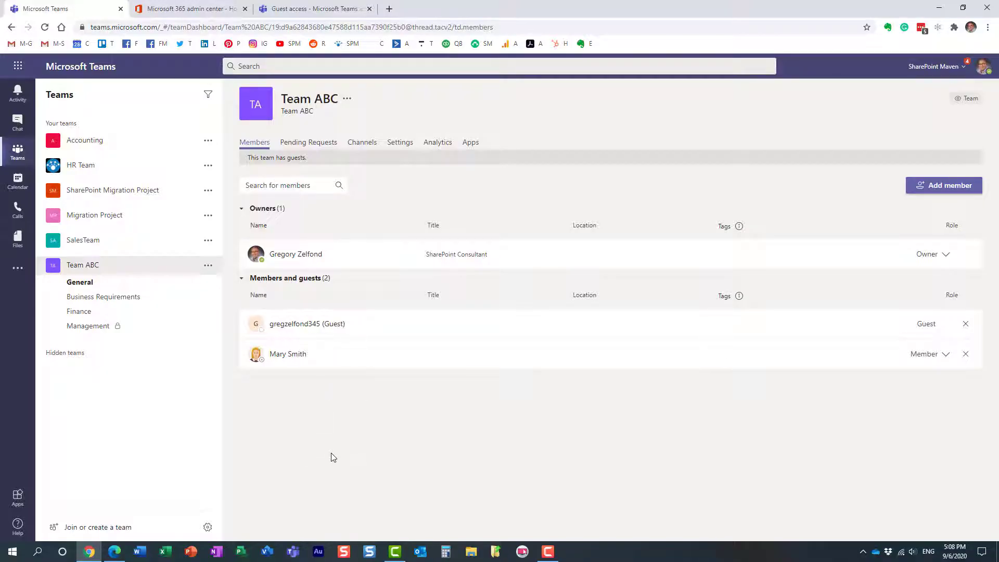
mouse_move(364, 421)
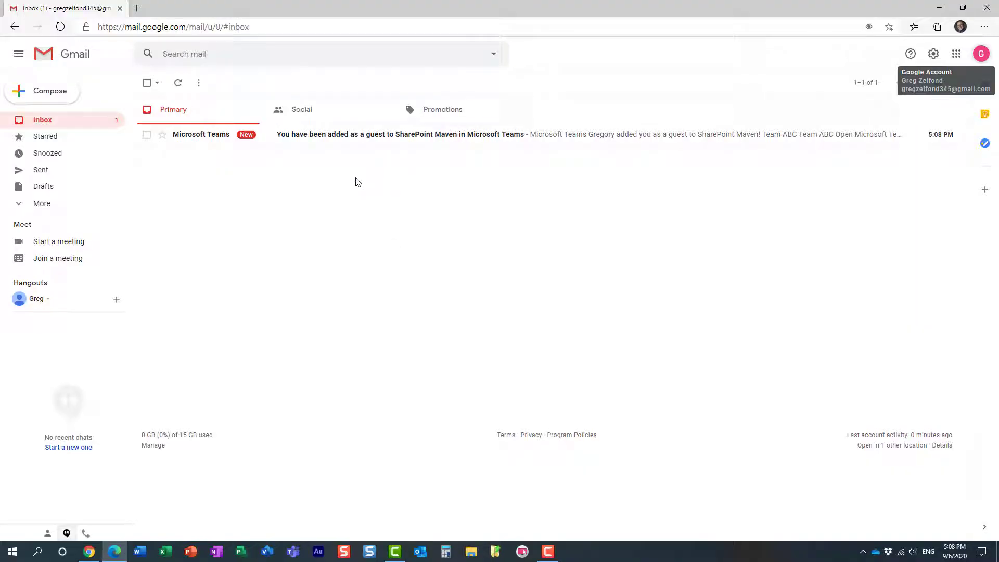
mouse_move(813, 134)
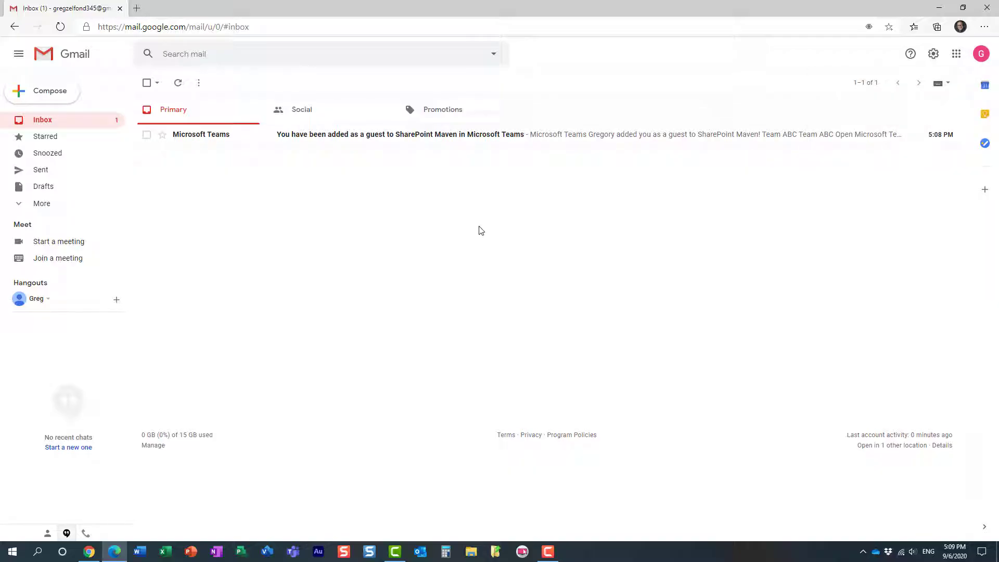
mouse_move(288, 143)
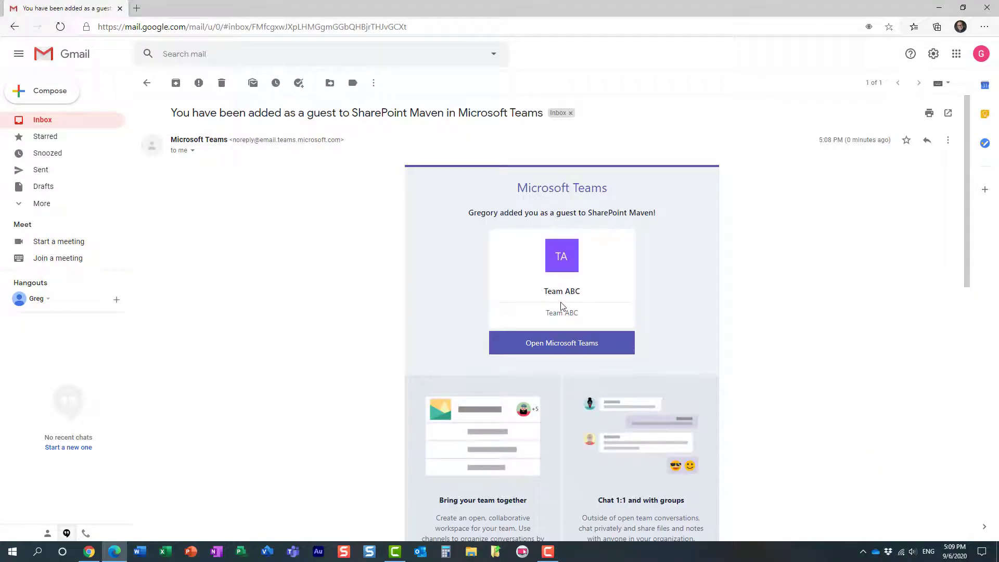
mouse_move(927, 490)
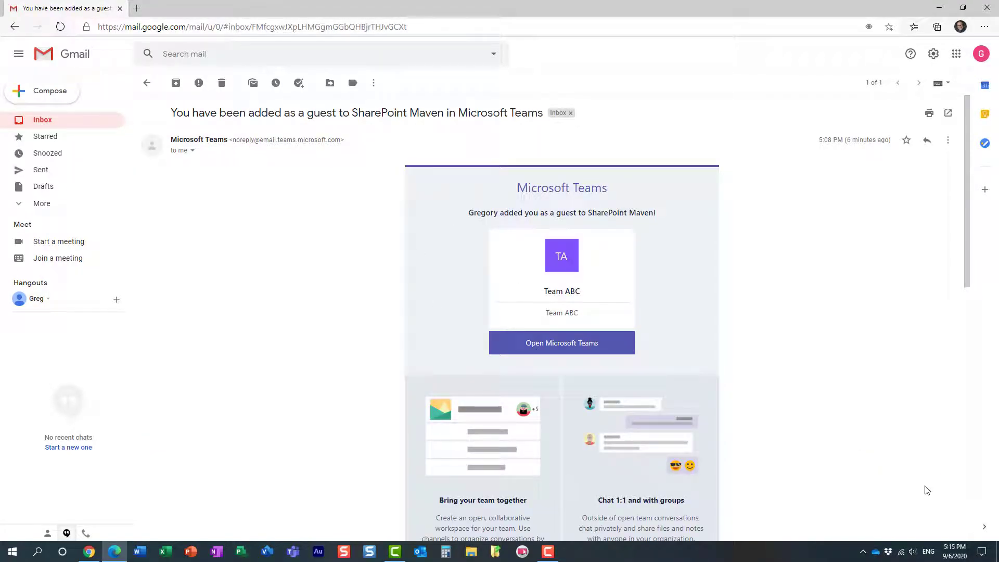
- Follow the Open Microsoft Teams link in the guest invitation email
left_click(560, 342)
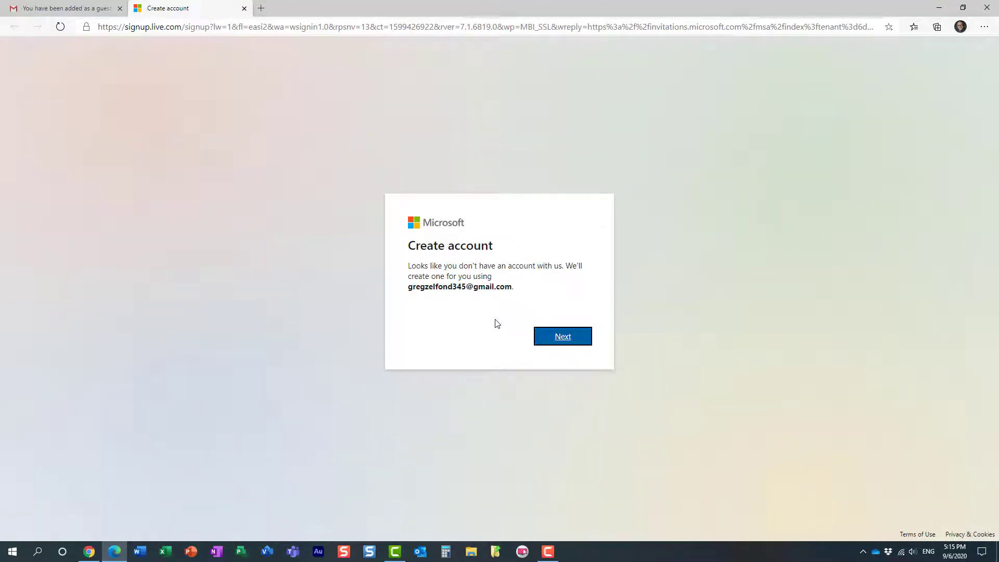
mouse_move(490, 316)
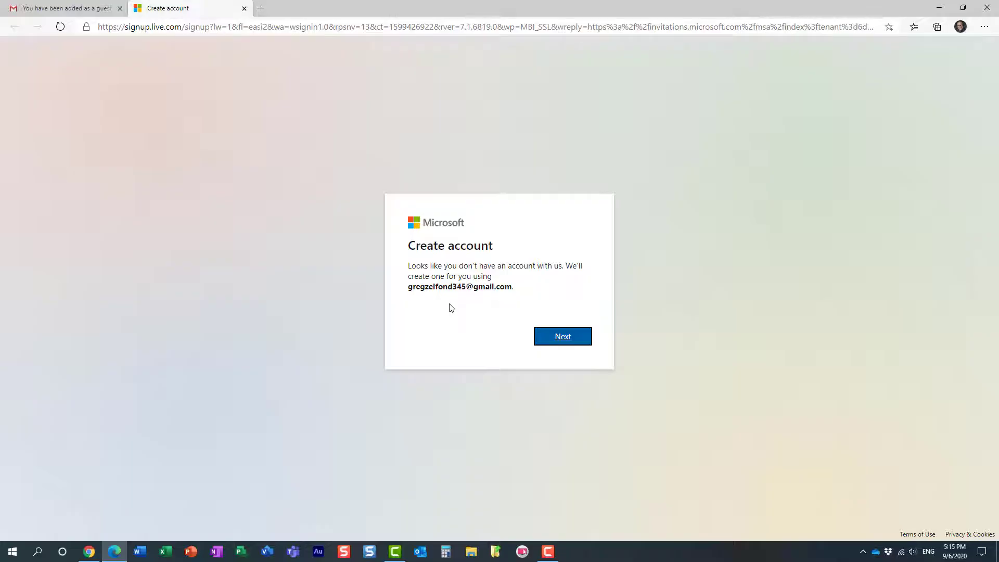
mouse_move(400, 346)
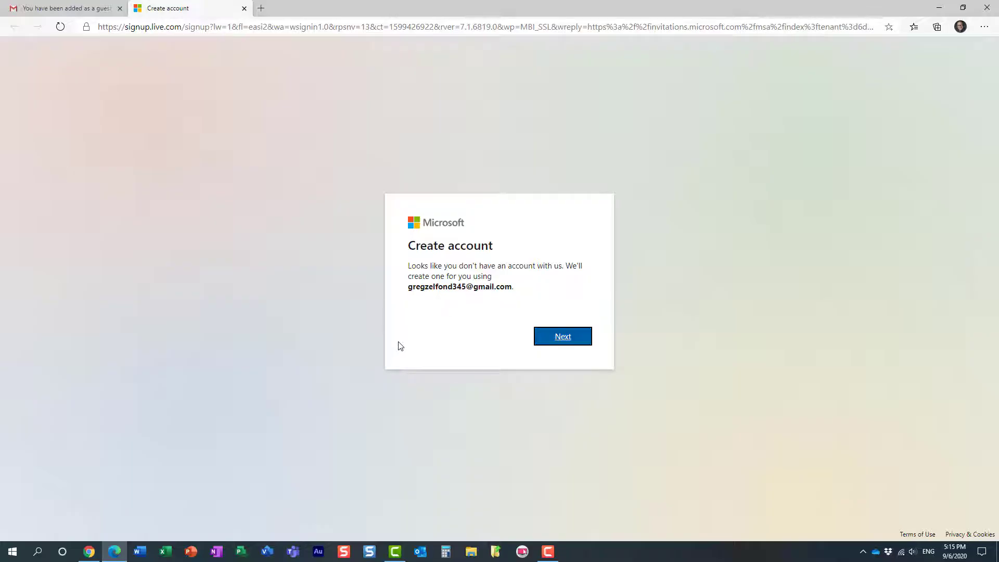
mouse_move(259, 240)
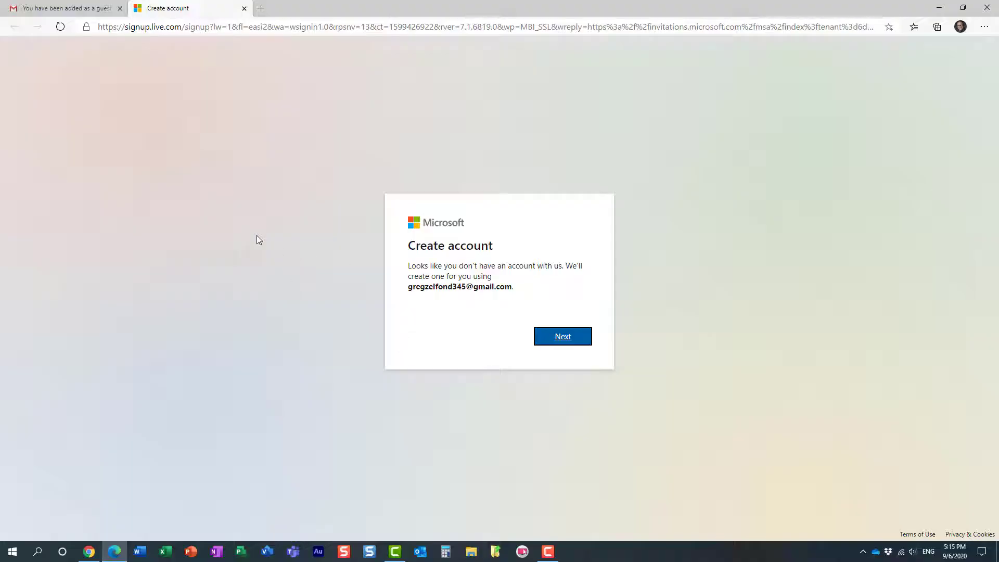
mouse_move(329, 256)
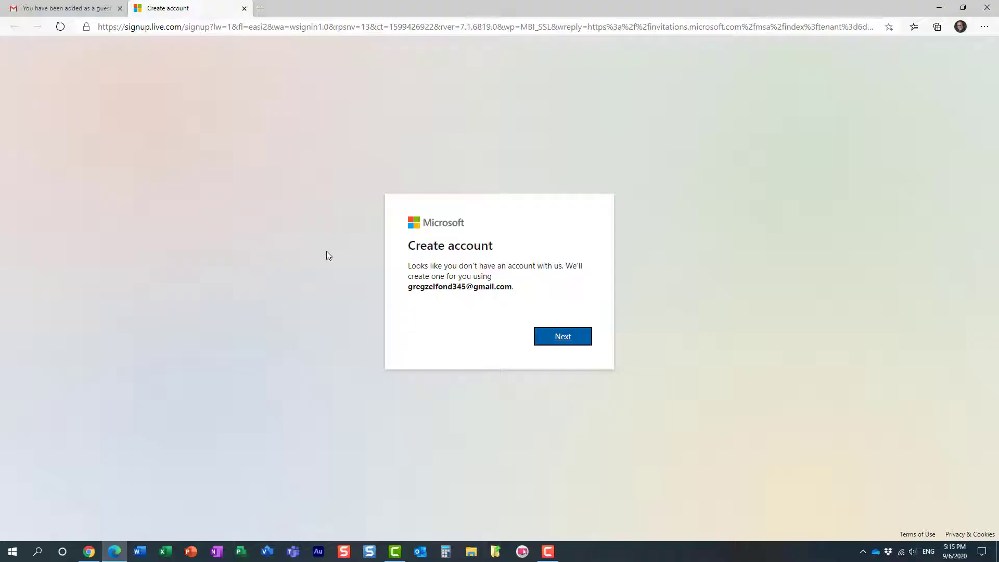
mouse_move(499, 327)
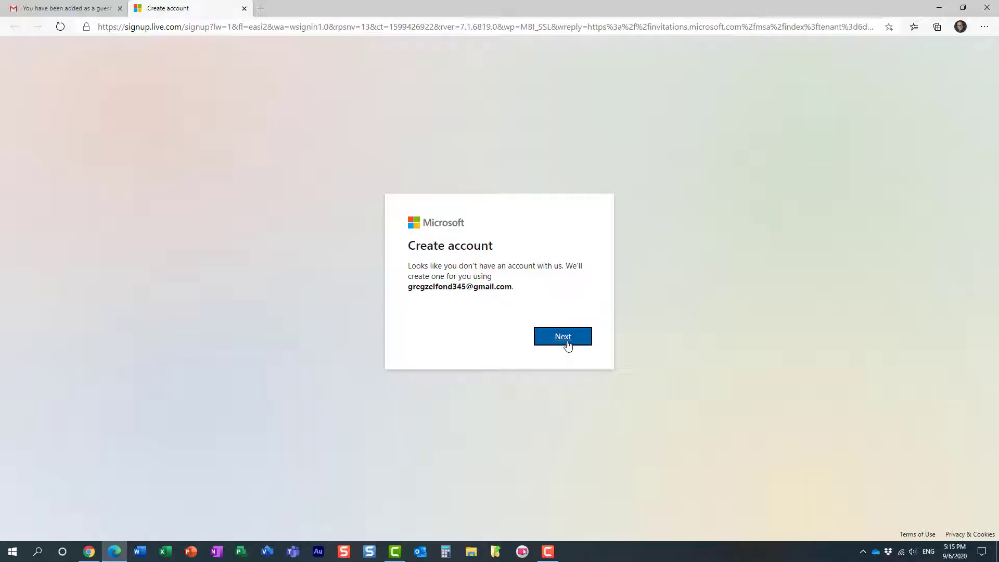
- Agree to create a new Microsoft account for the Gmail address with Next
left_click(562, 336)
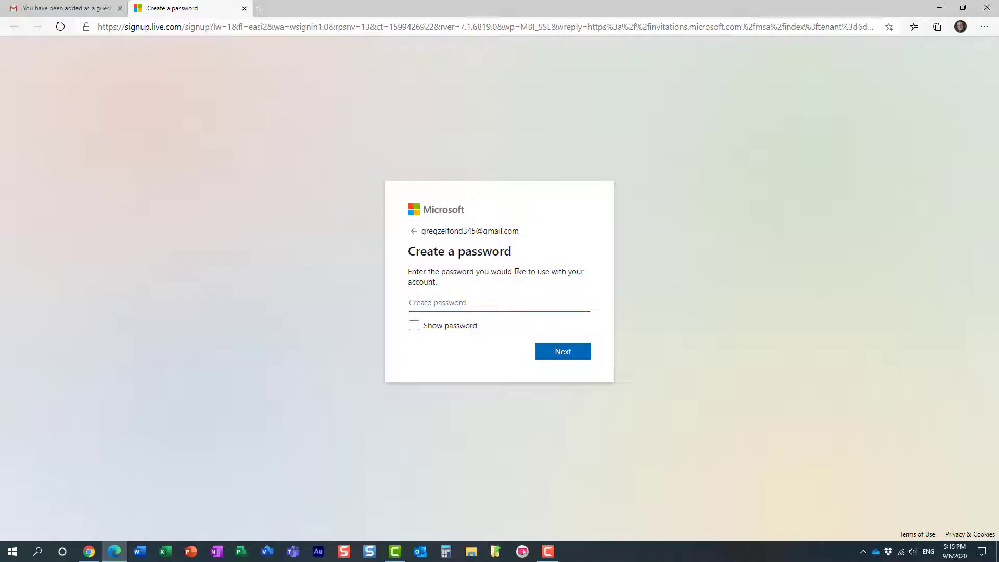
- Enter a password for the new guest Microsoft account and submit it with Next
double_click(471, 231)
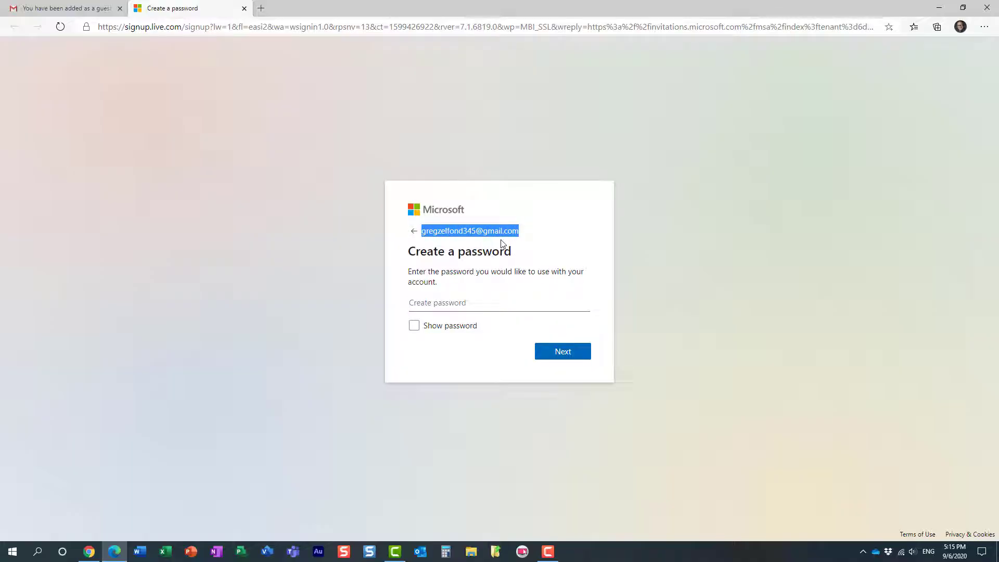
mouse_move(504, 225)
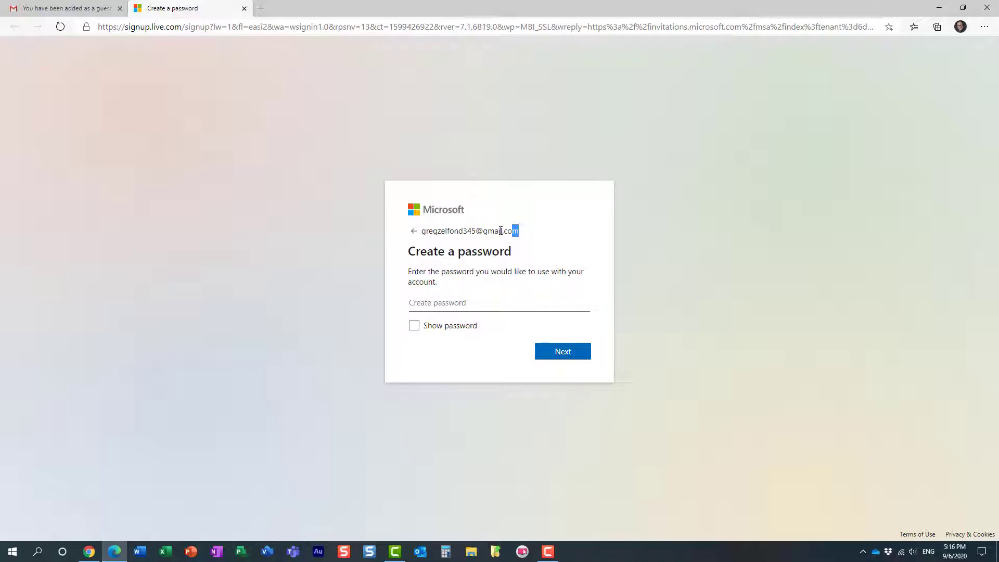
double_click(469, 230)
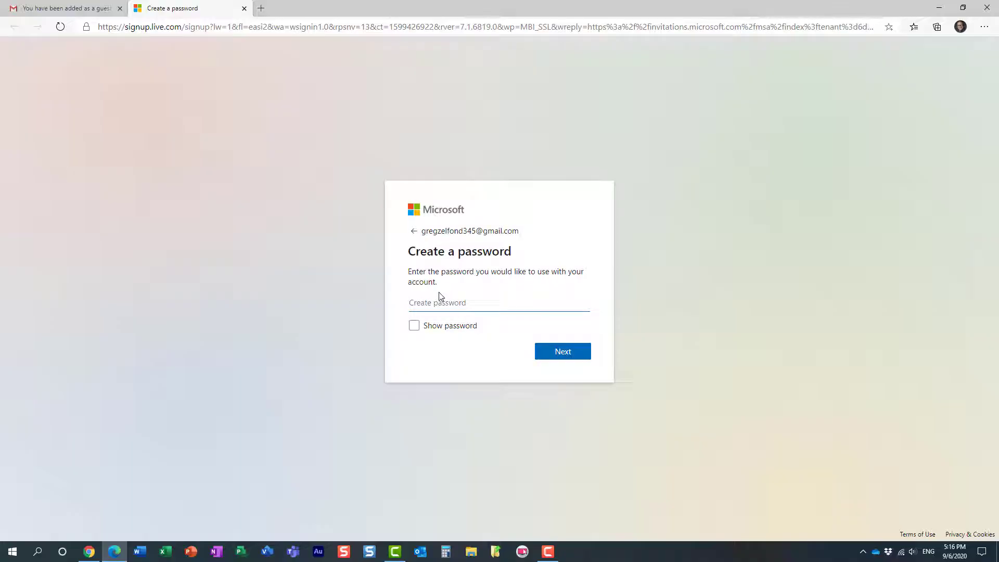
type("password")
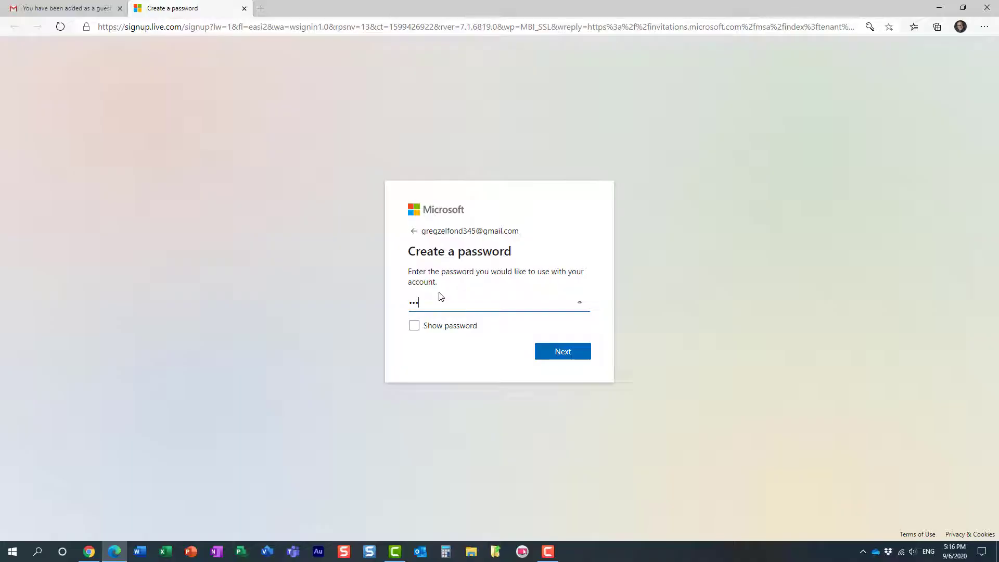
type("password")
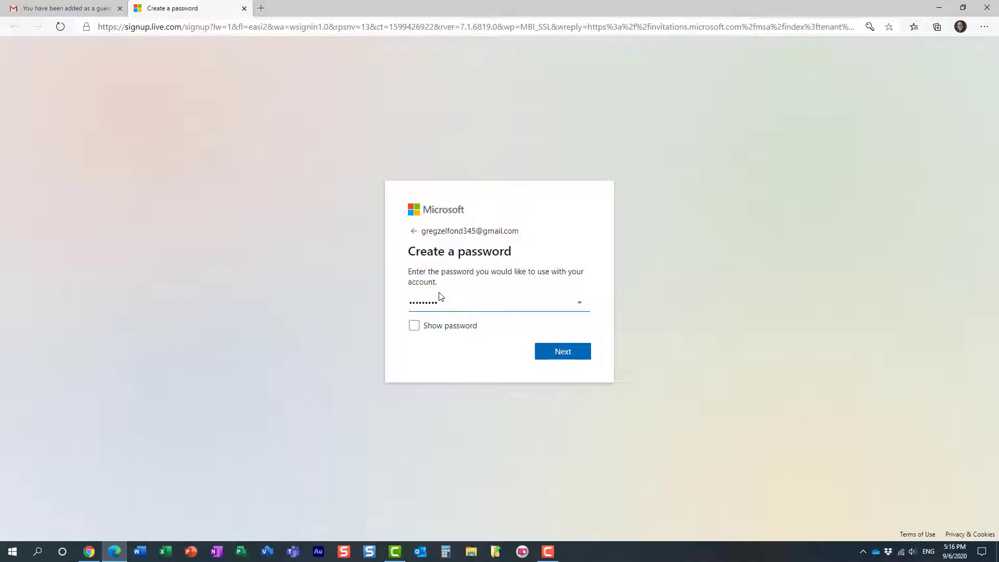
left_click(561, 351)
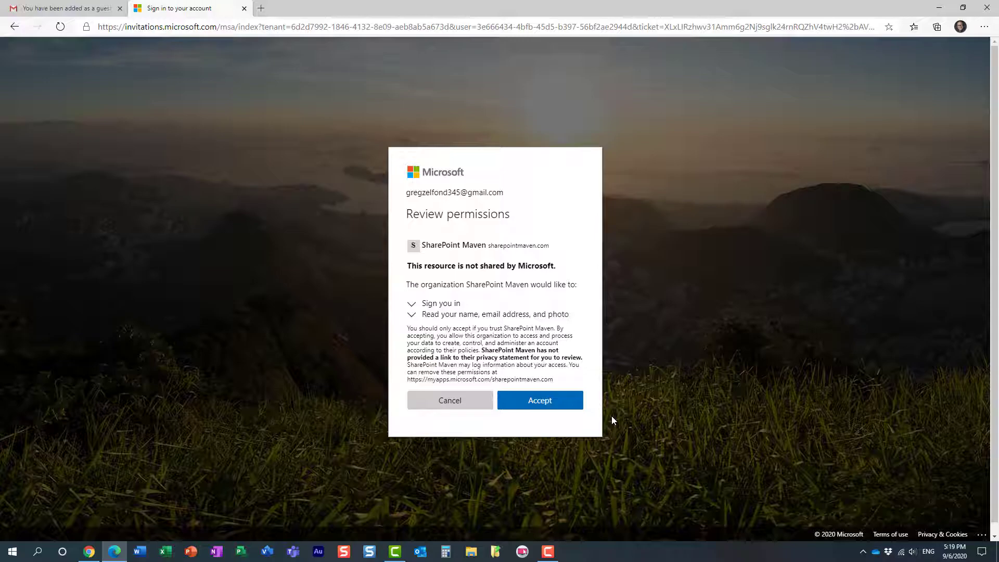
mouse_move(549, 106)
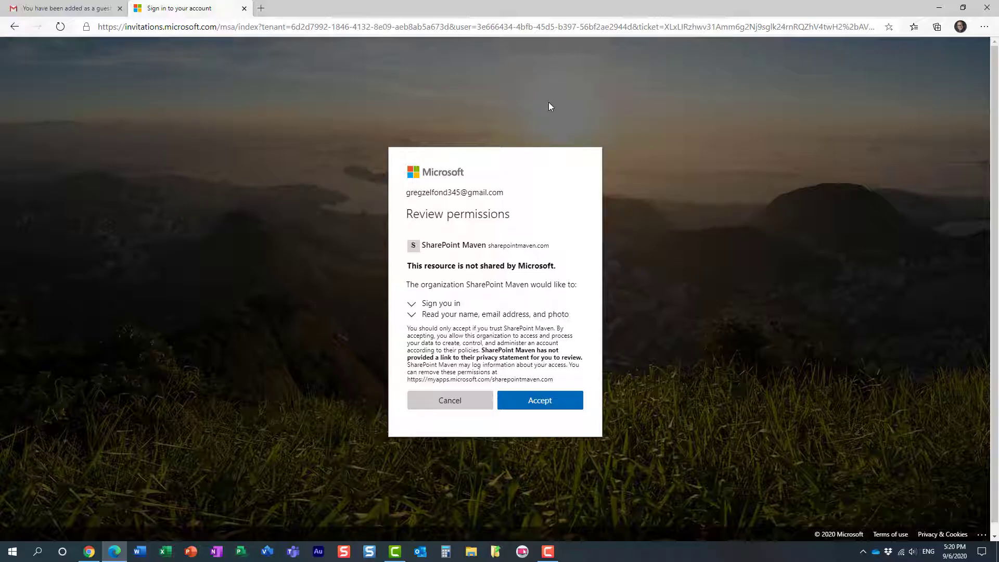
mouse_move(540, 399)
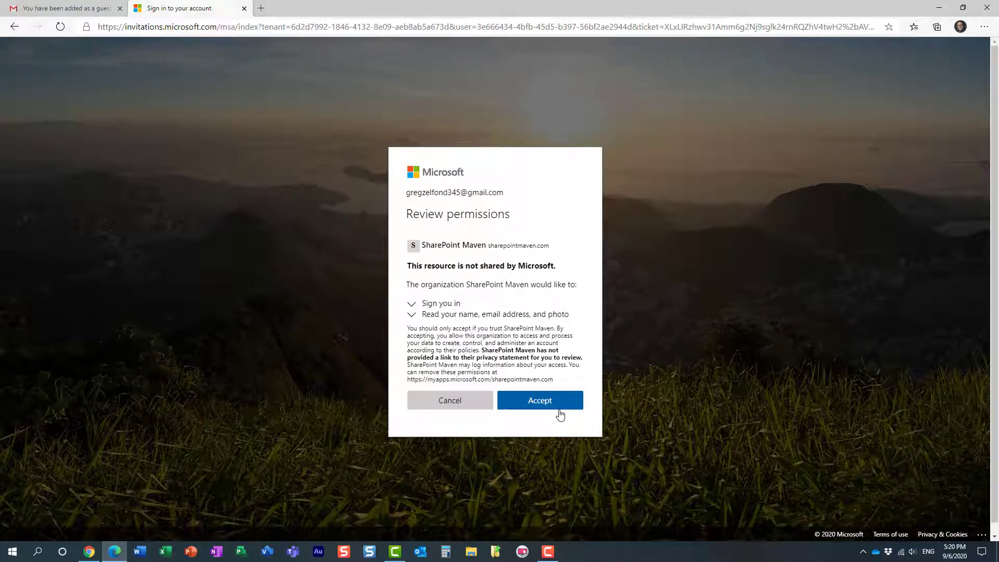
- Accept SharePoint Maven's permission request to sign the guest into Teams
left_click(539, 399)
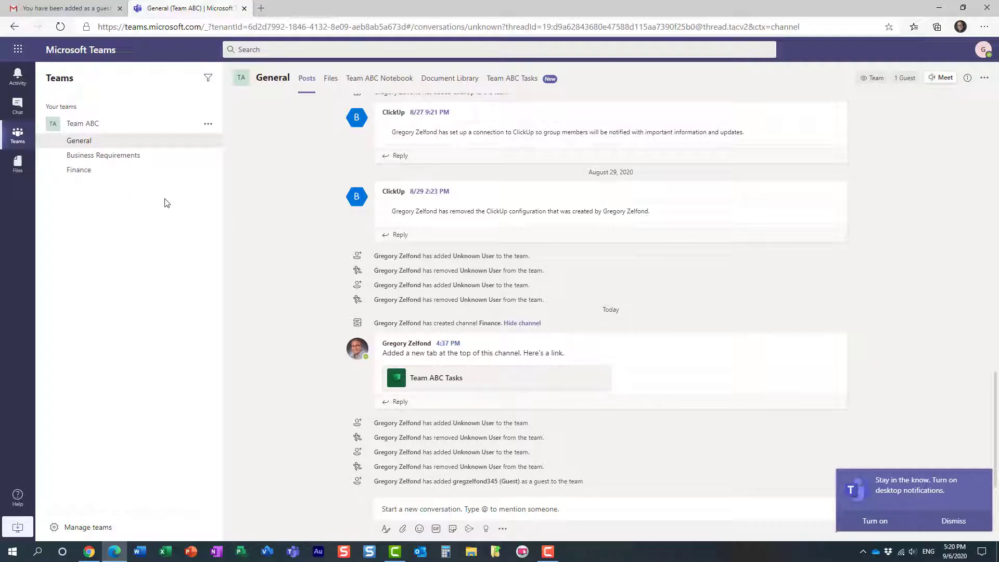
mouse_move(99, 168)
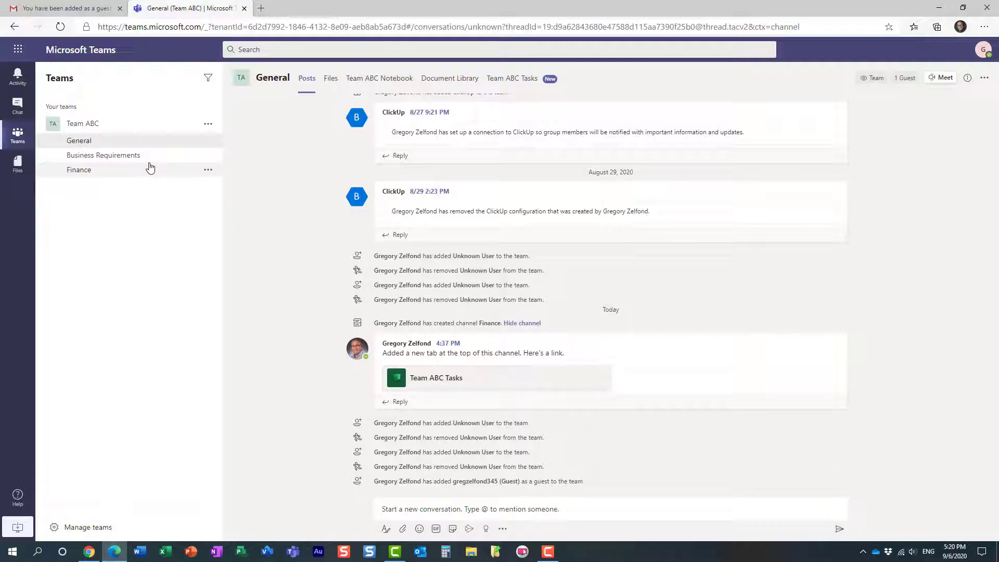
mouse_move(103, 155)
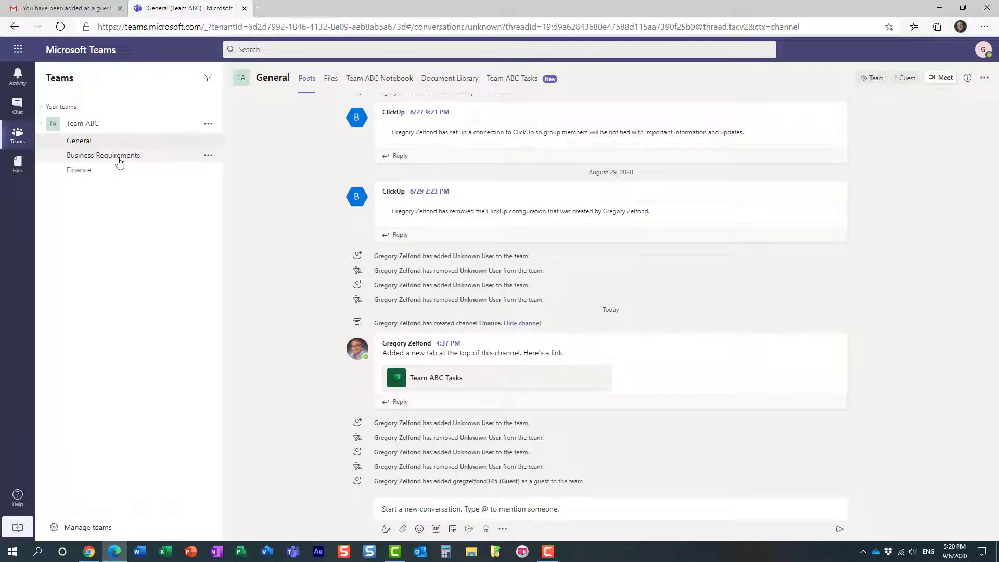
mouse_move(135, 189)
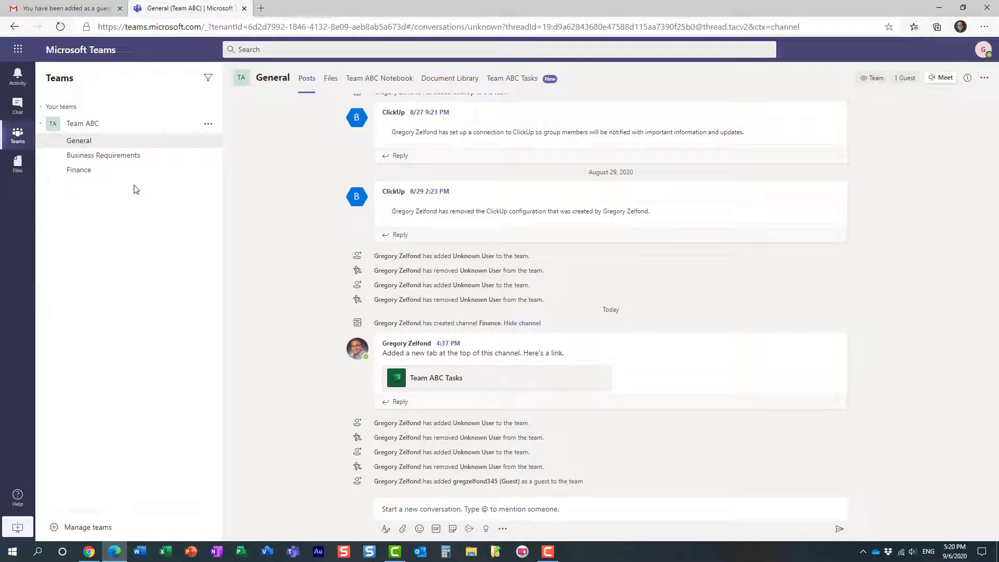
mouse_move(100, 200)
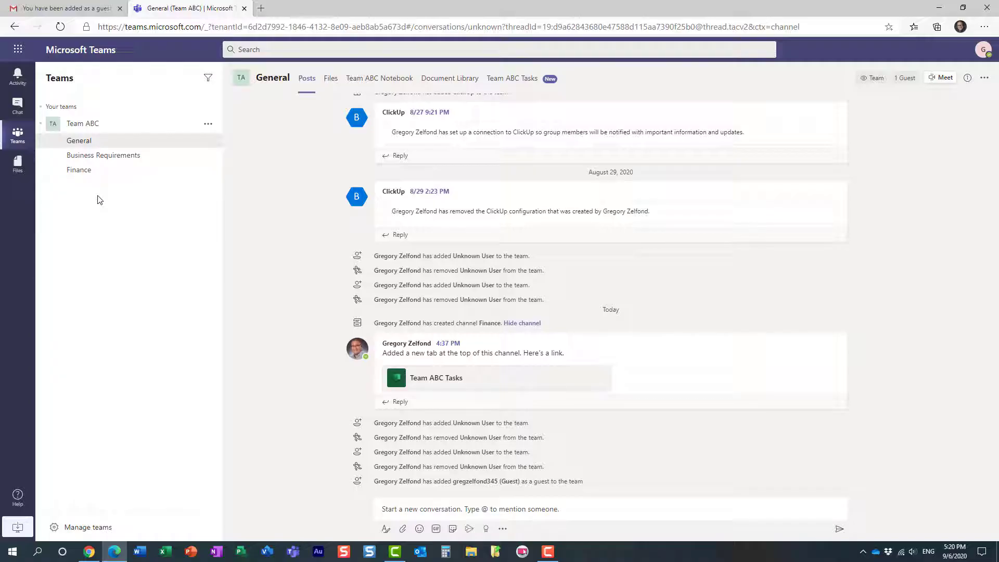
mouse_move(117, 224)
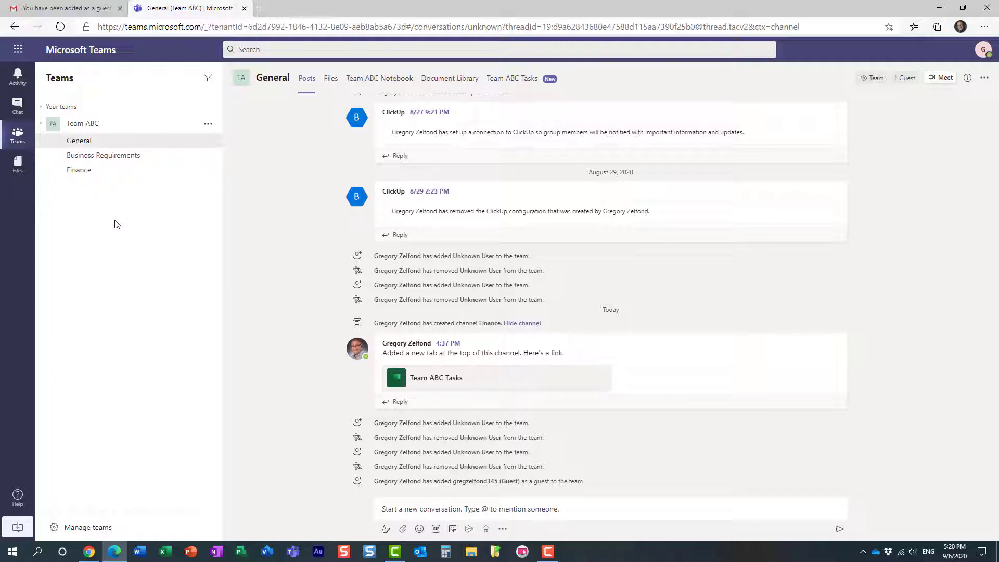
mouse_move(80, 170)
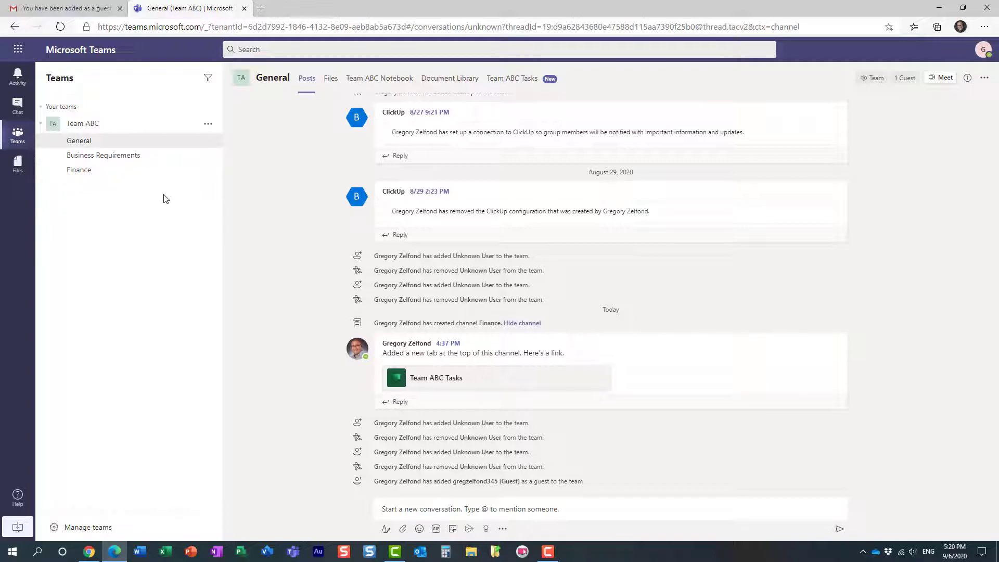
mouse_move(310, 169)
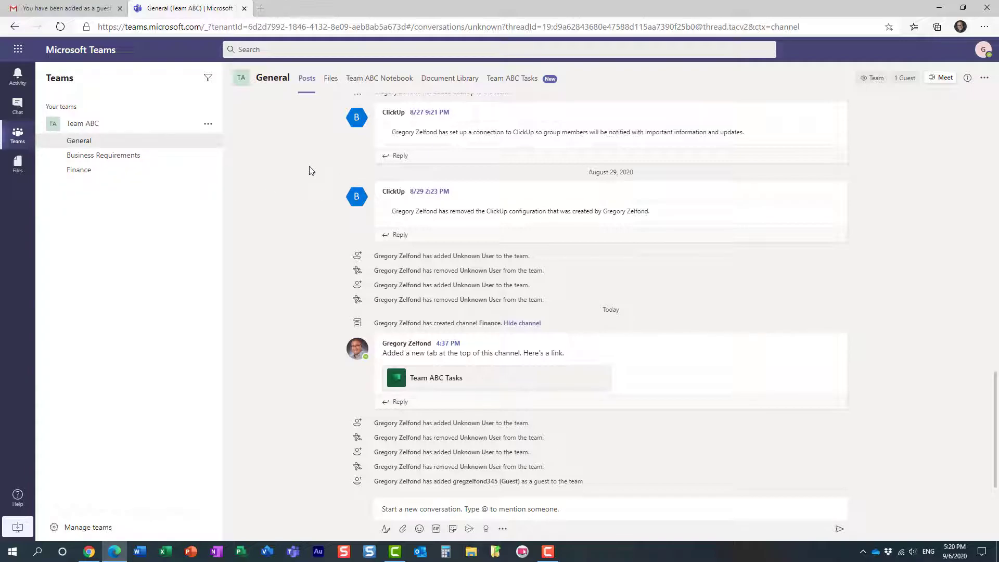
- Post a 'Hello' message in the Finance channel as the guest
left_click(79, 169)
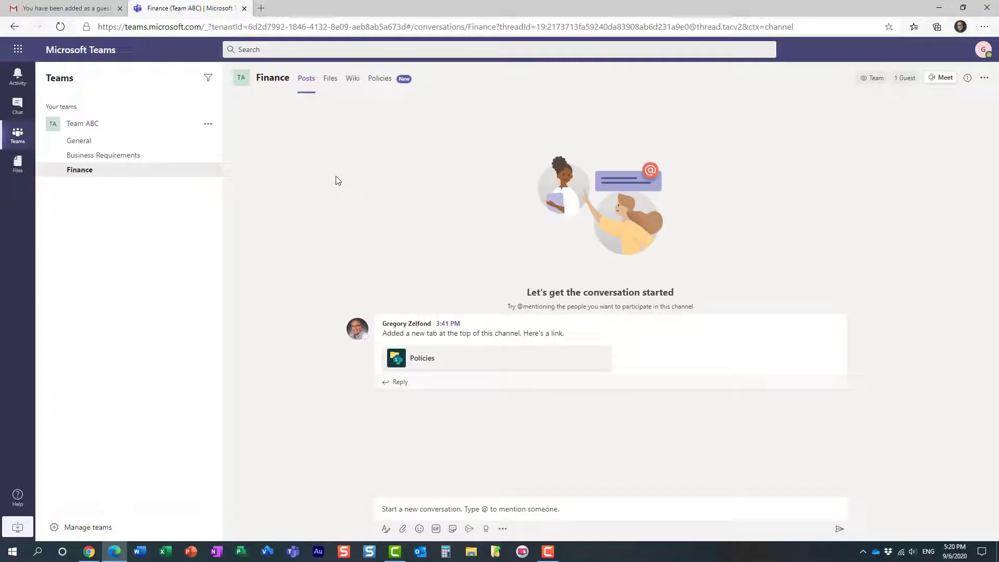
mouse_move(313, 179)
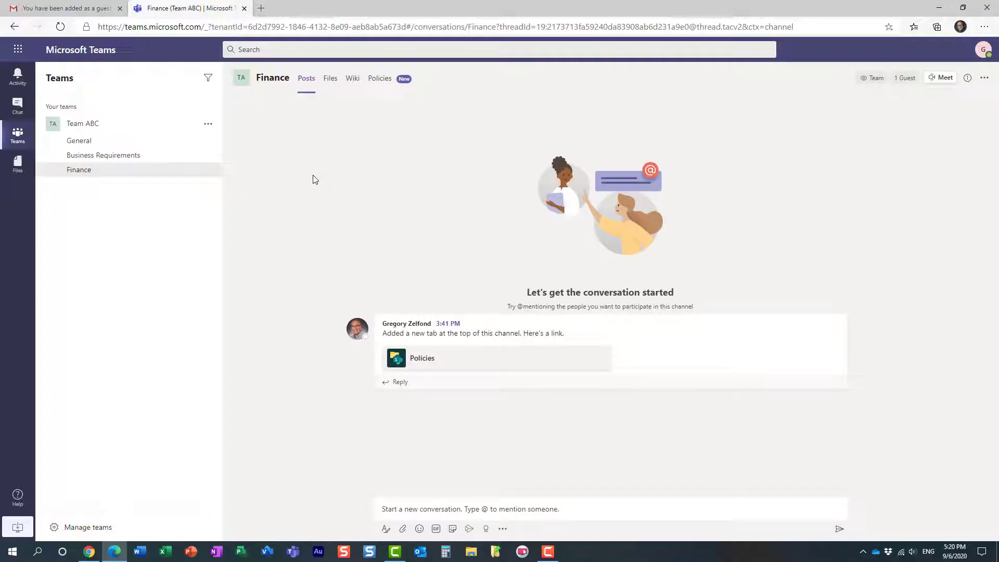
type("He")
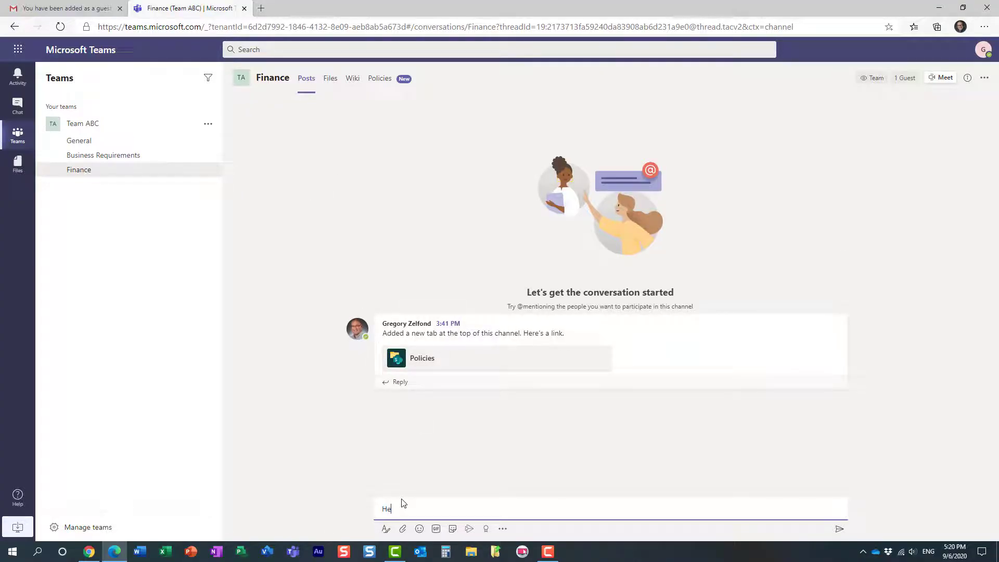
key("Return")
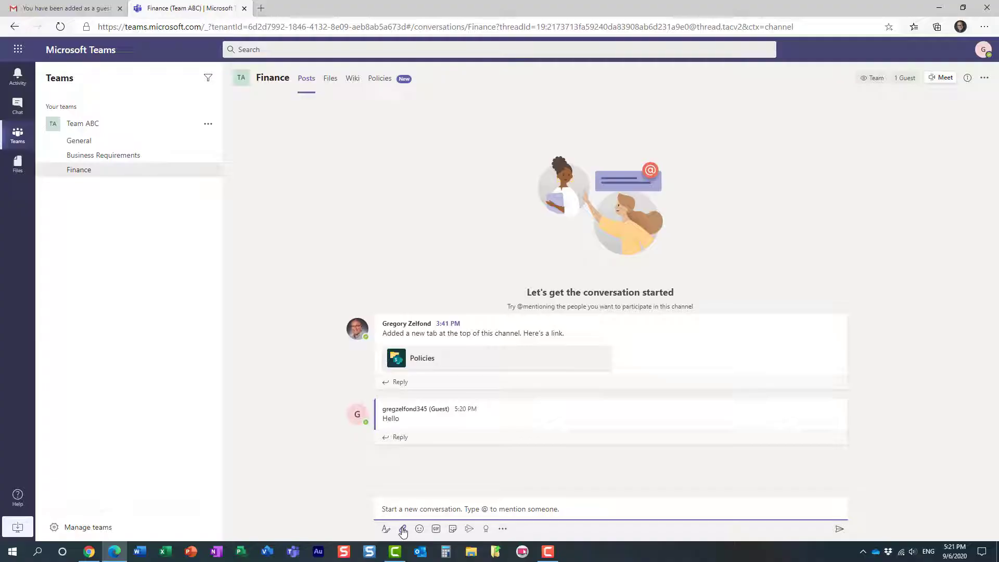
- View the Finance channel's Files tab listing the four test documents
left_click(402, 528)
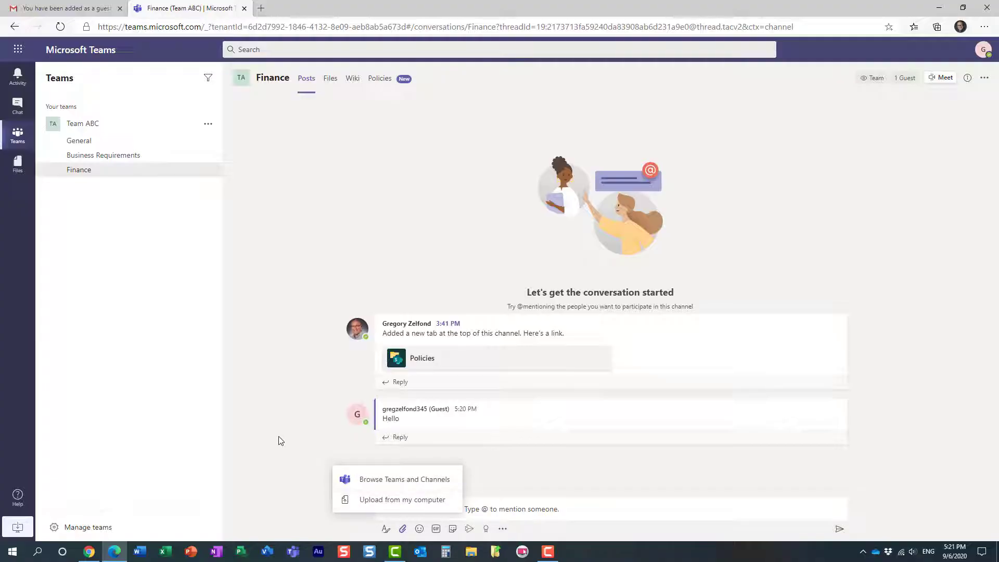
left_click(329, 78)
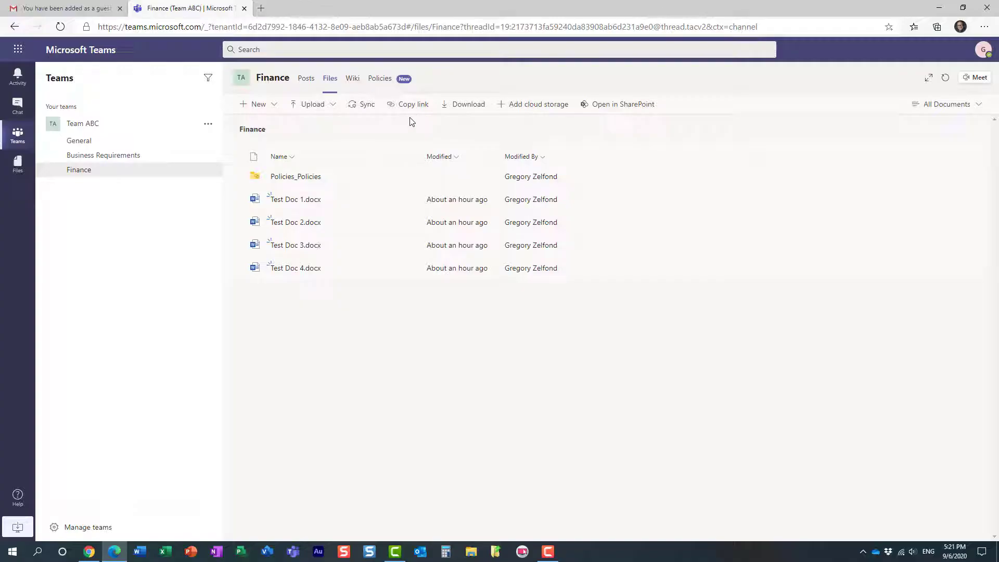
mouse_move(153, 185)
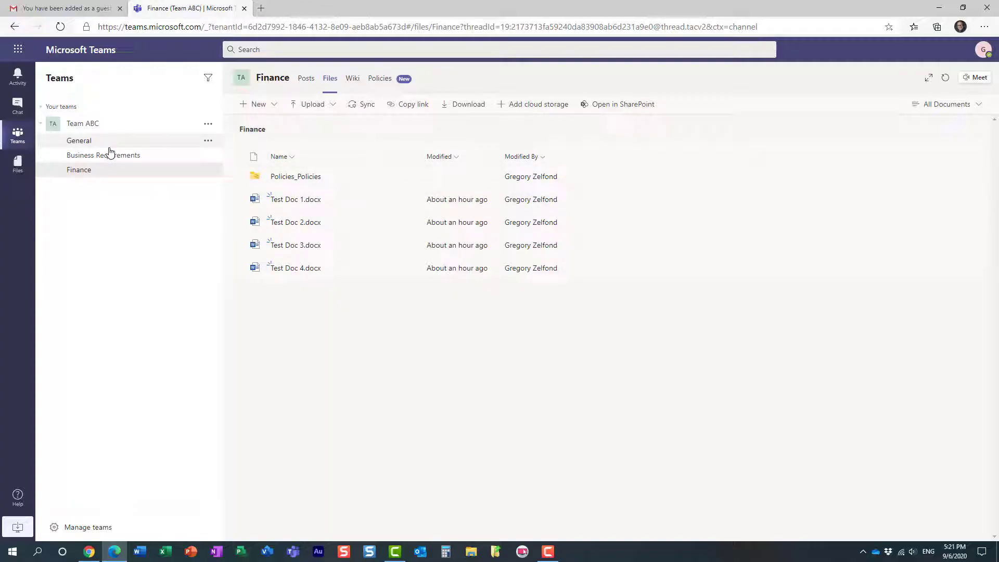
mouse_move(164, 170)
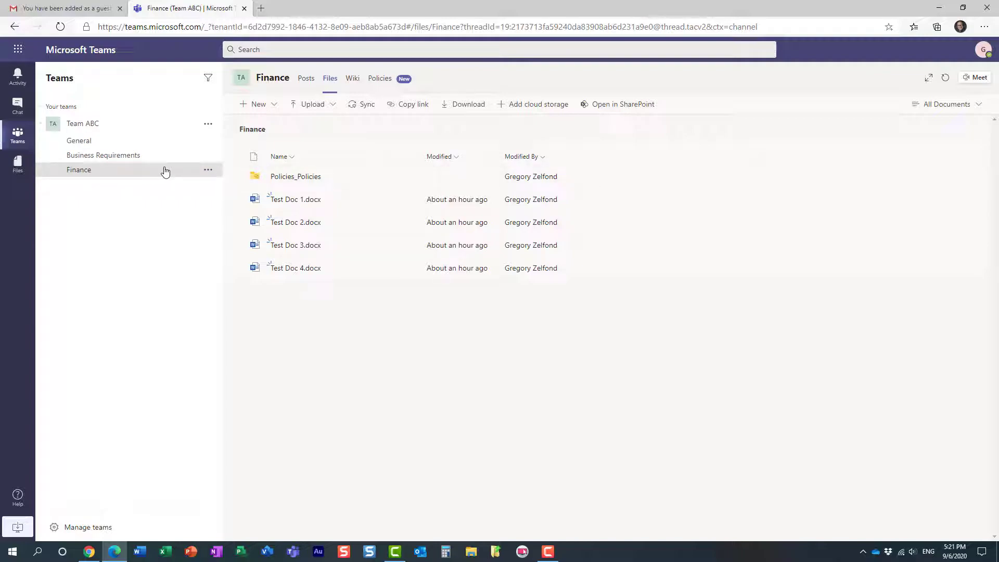
mouse_move(373, 143)
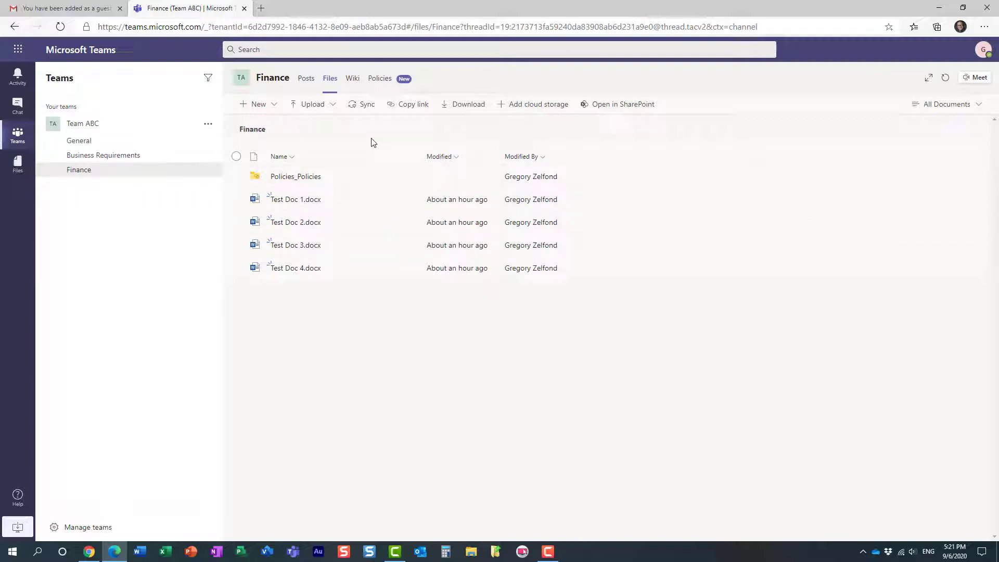
mouse_move(606, 113)
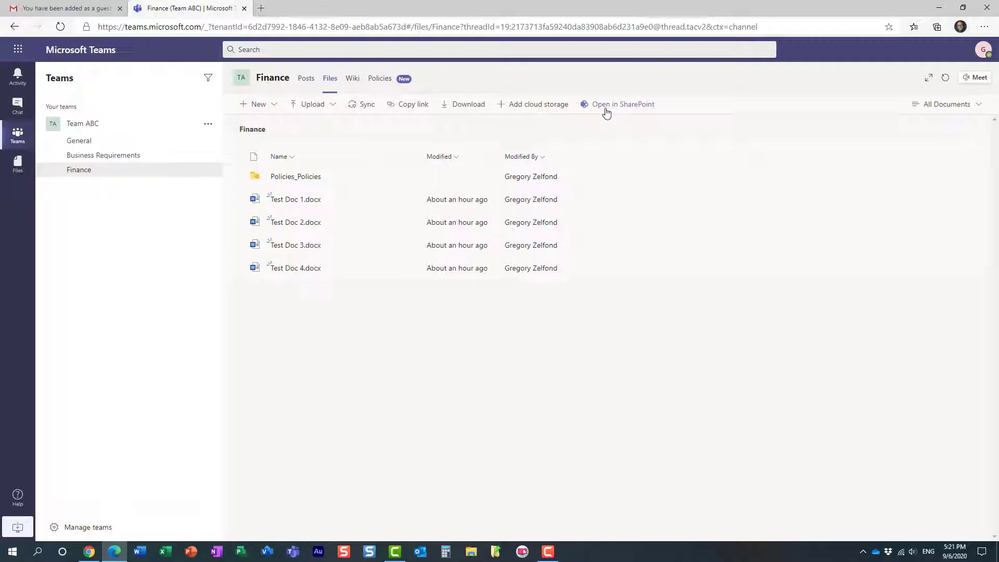
mouse_move(589, 147)
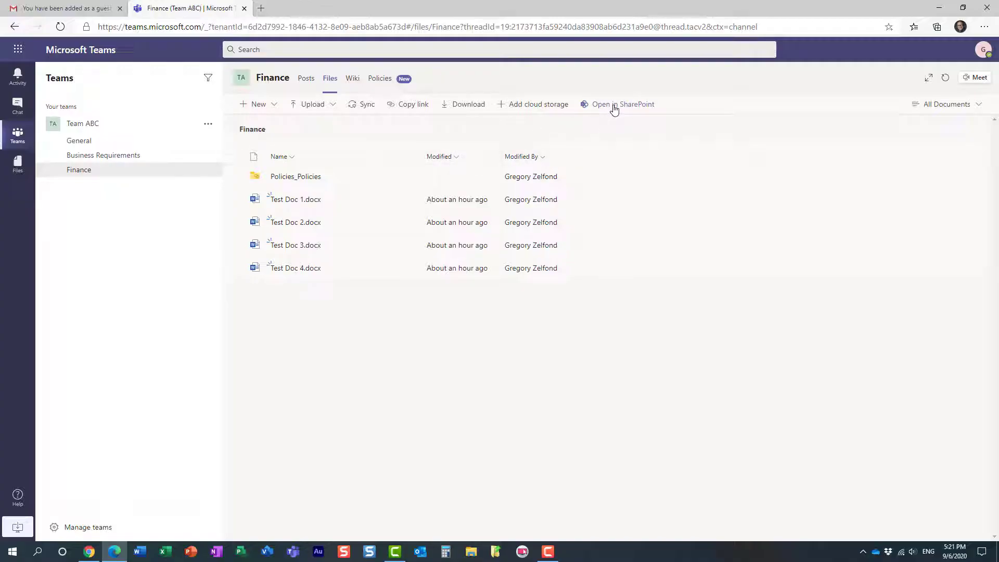
- Open the channel files in SharePoint and go to the Team ABC site home page with its Activity and Documents web parts
left_click(623, 104)
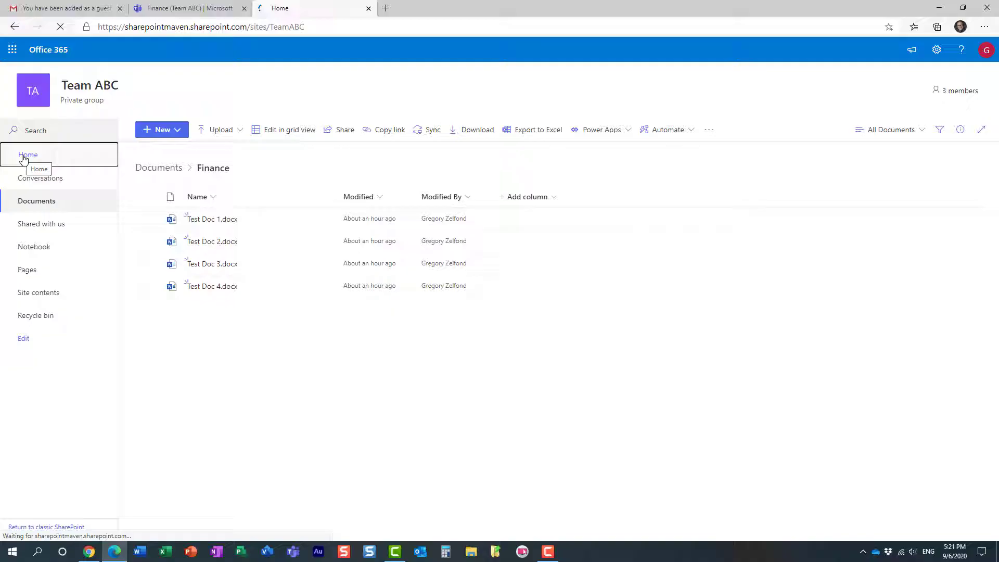
left_click(28, 155)
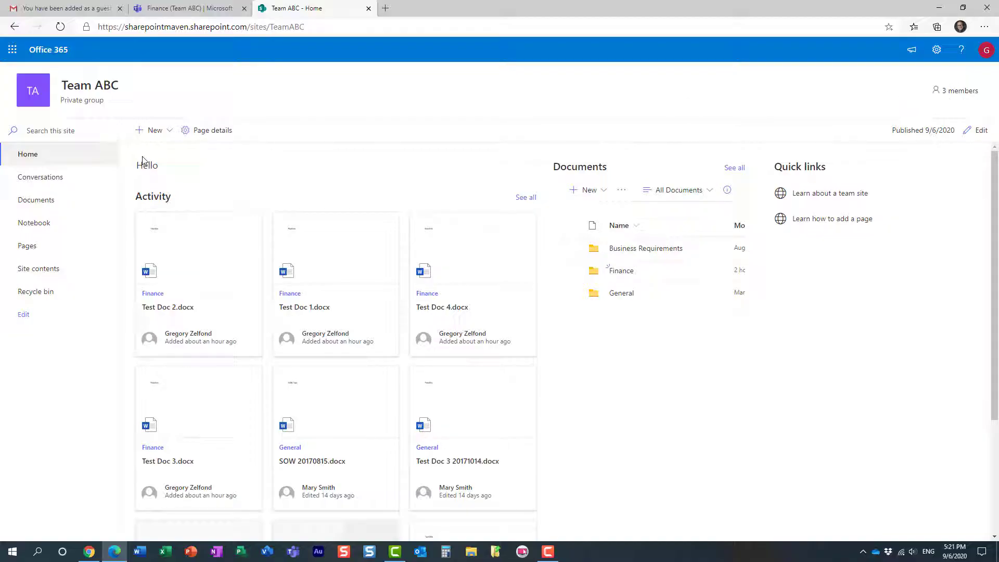
mouse_move(152, 155)
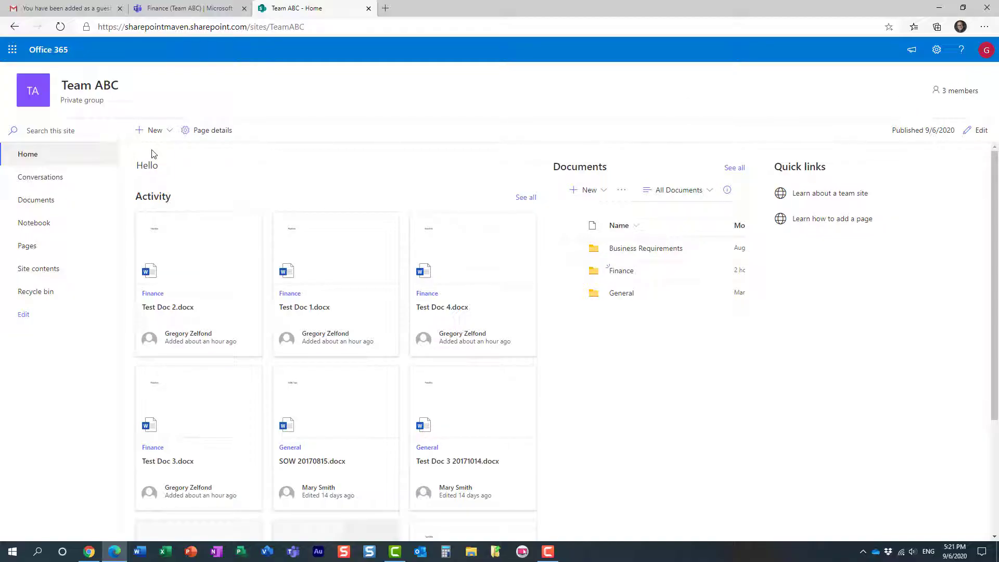
mouse_move(177, 174)
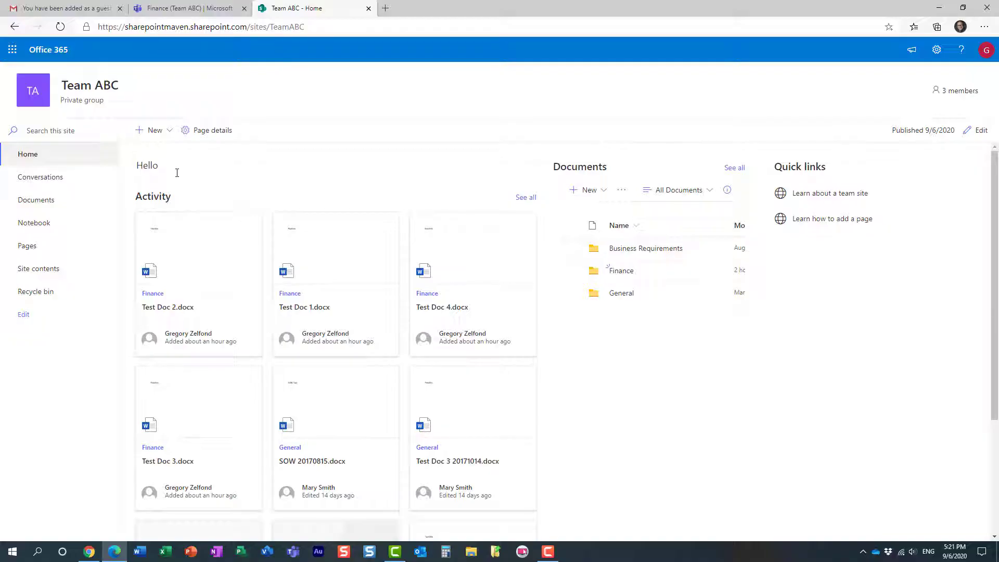
mouse_move(301, 226)
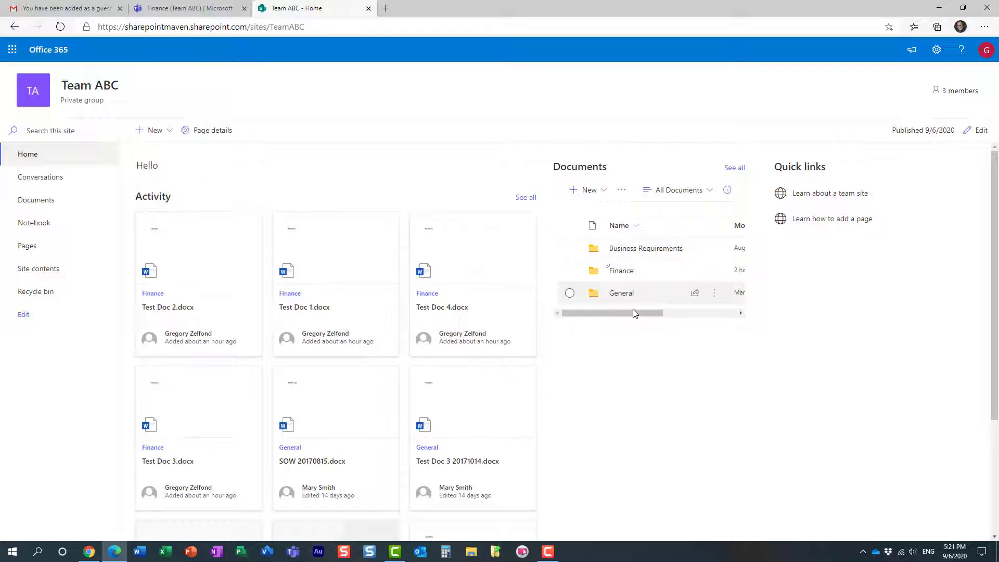
mouse_move(658, 318)
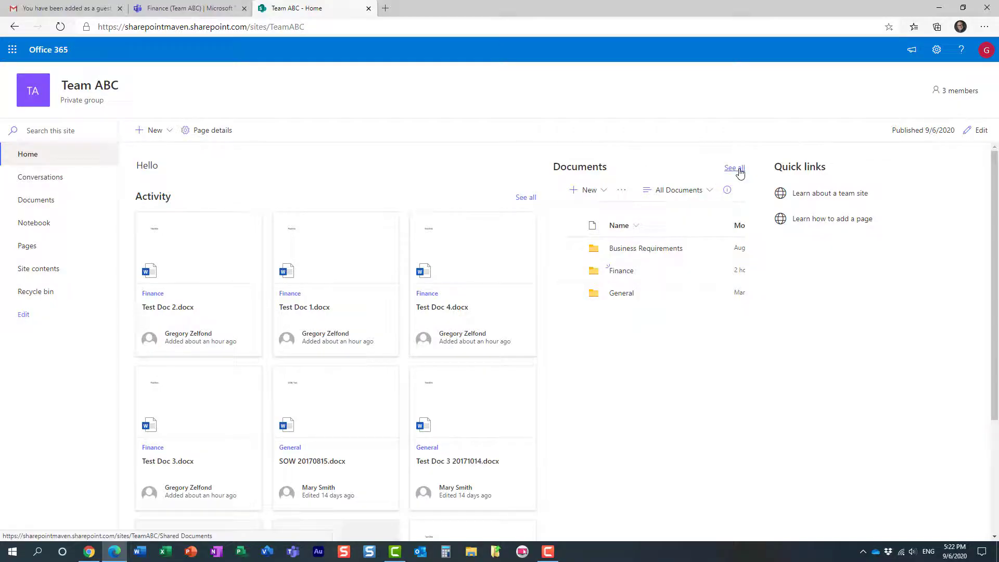
left_click(733, 167)
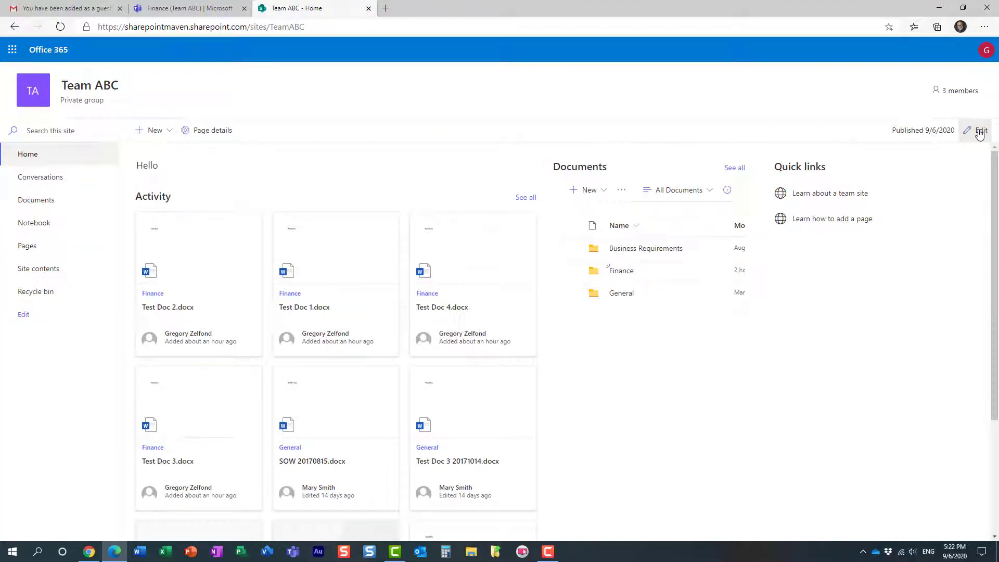
- Edit the Team ABC SharePoint home page and republish it as the guest
left_click(979, 130)
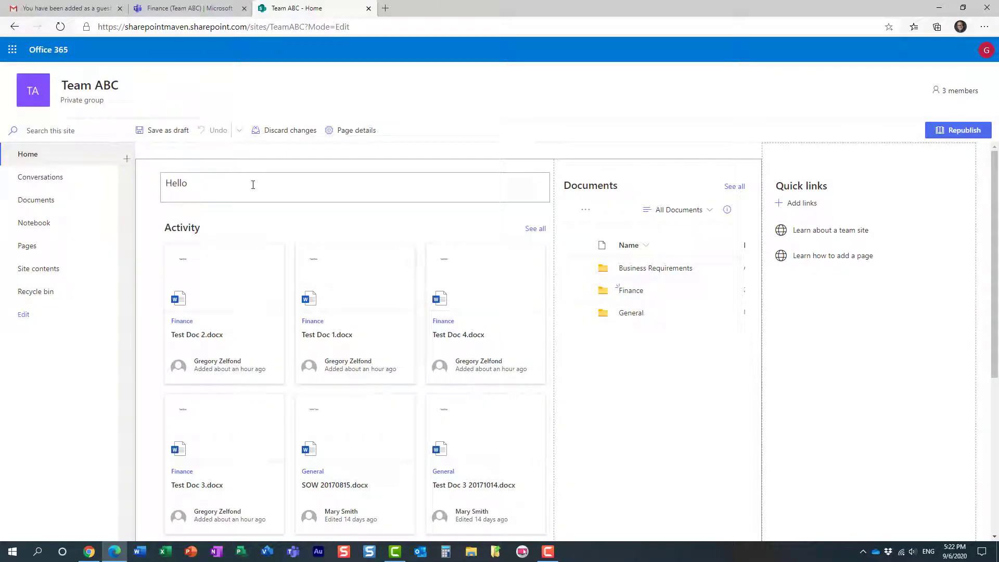
left_click(957, 130)
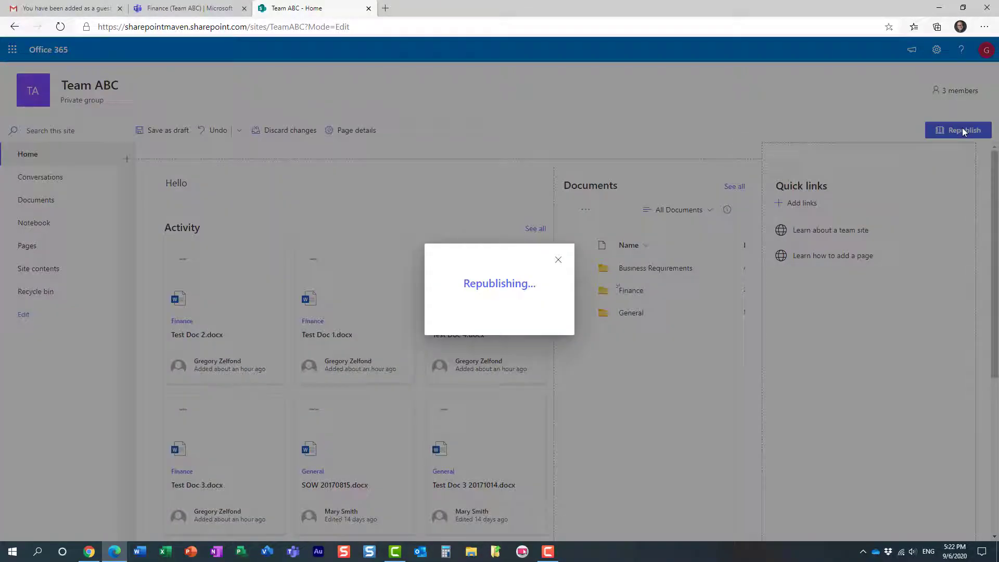
left_click(957, 130)
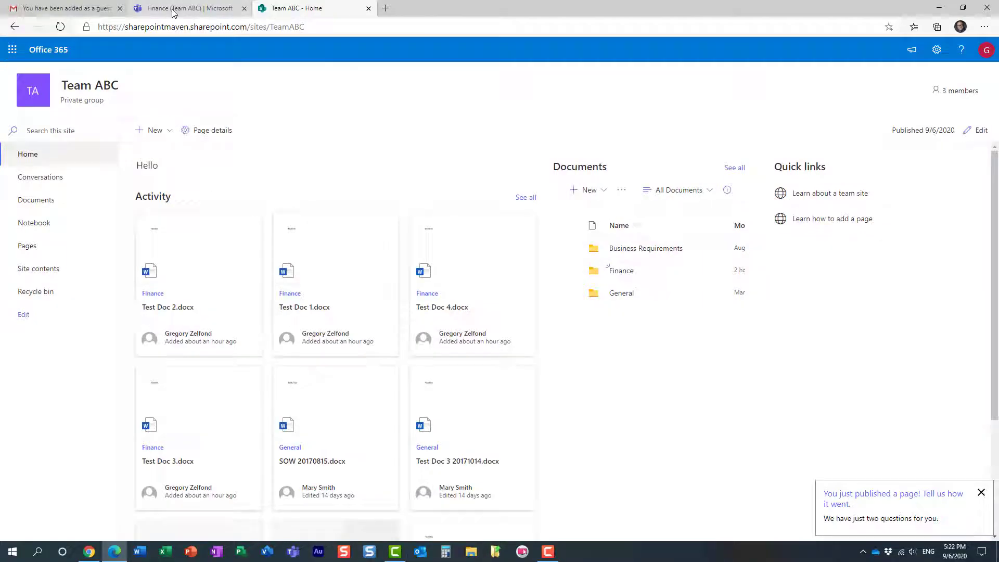
left_click(188, 7)
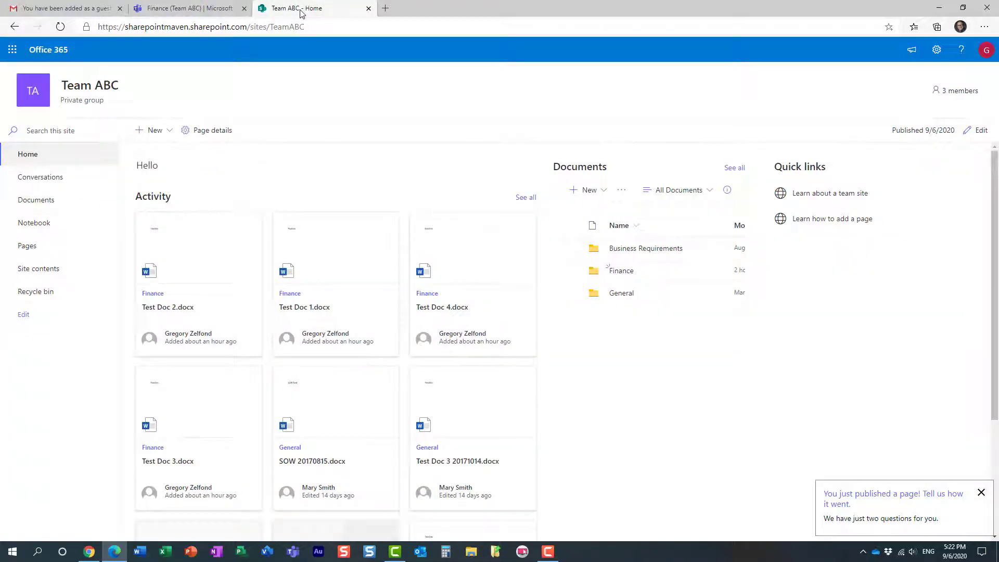
- Return to Teams, view the Business Requirements channel posts, then switch to the General channel
left_click(185, 8)
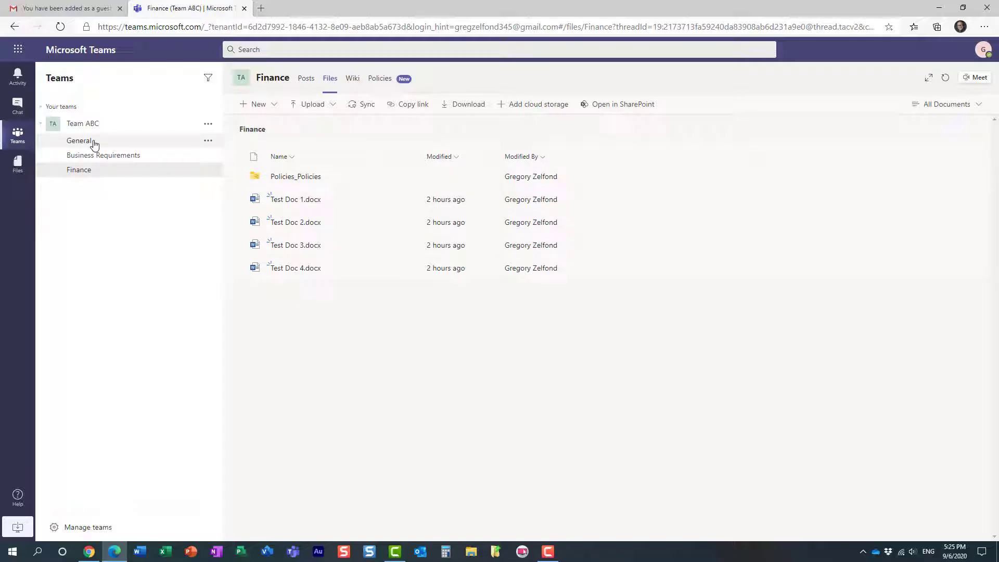
mouse_move(585, 143)
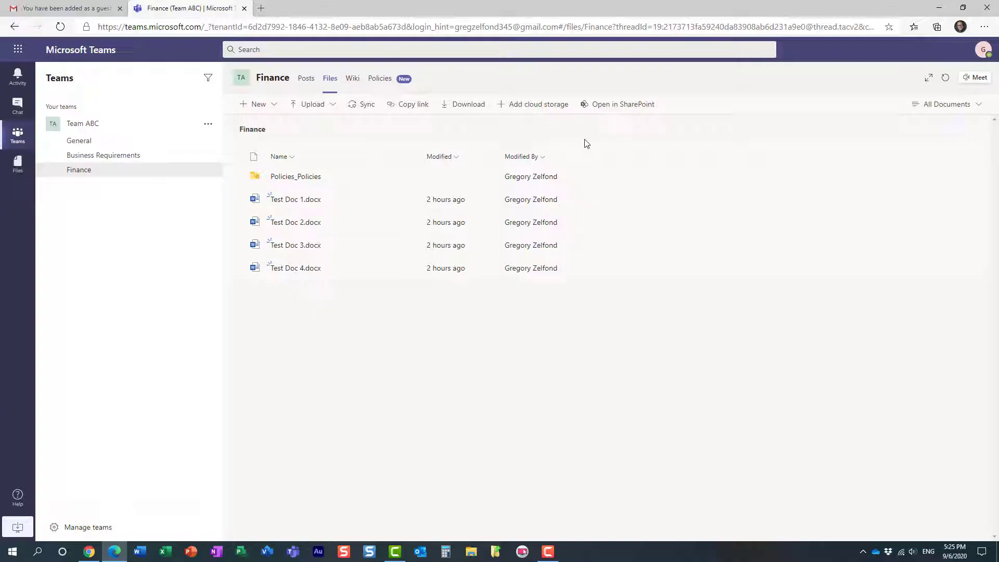
mouse_move(341, 170)
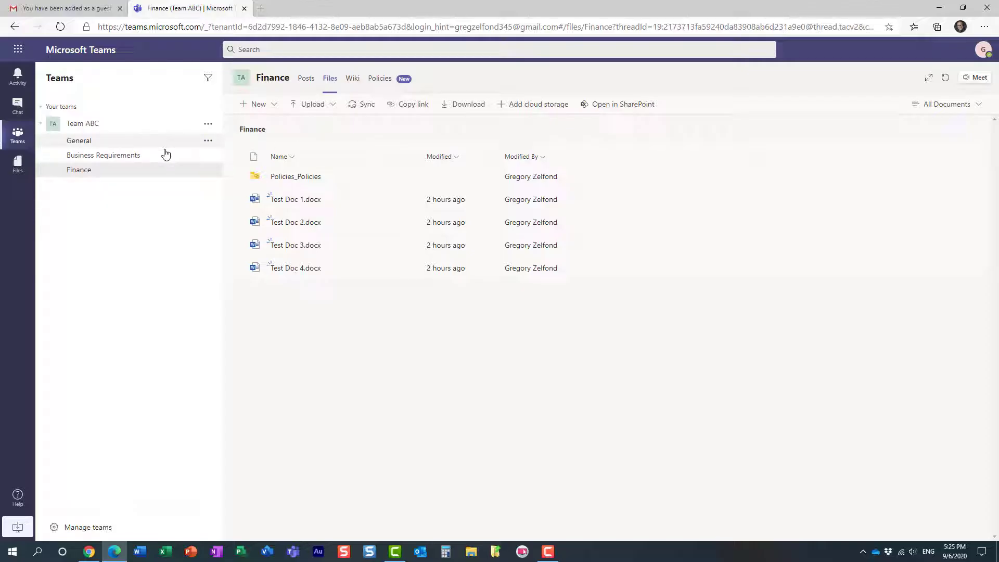
left_click(103, 155)
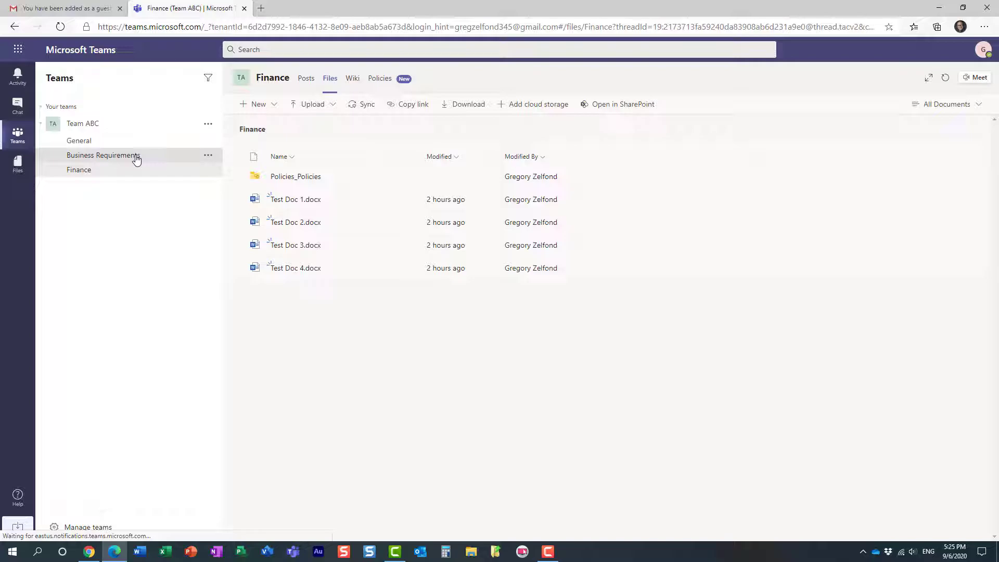
left_click(103, 155)
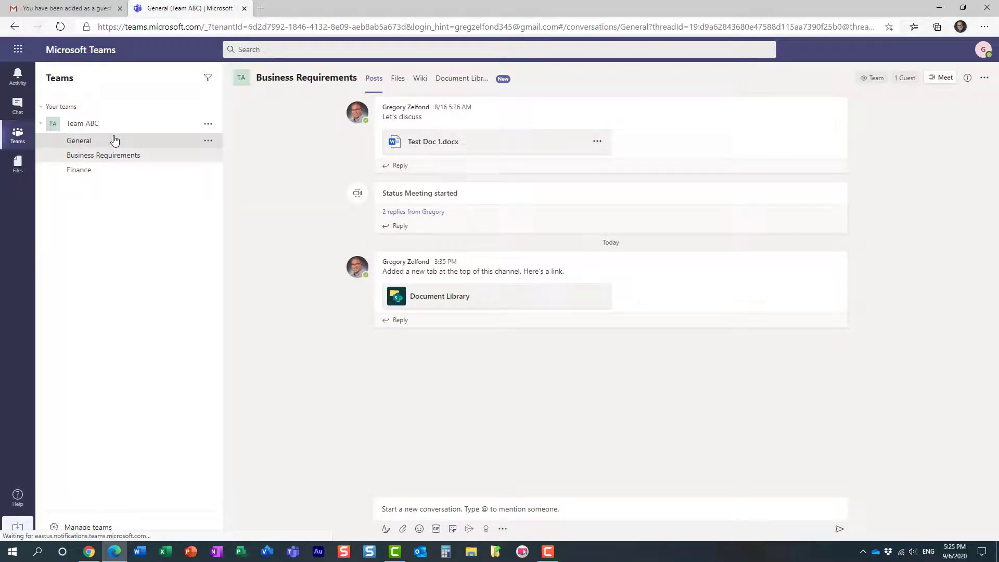
left_click(79, 140)
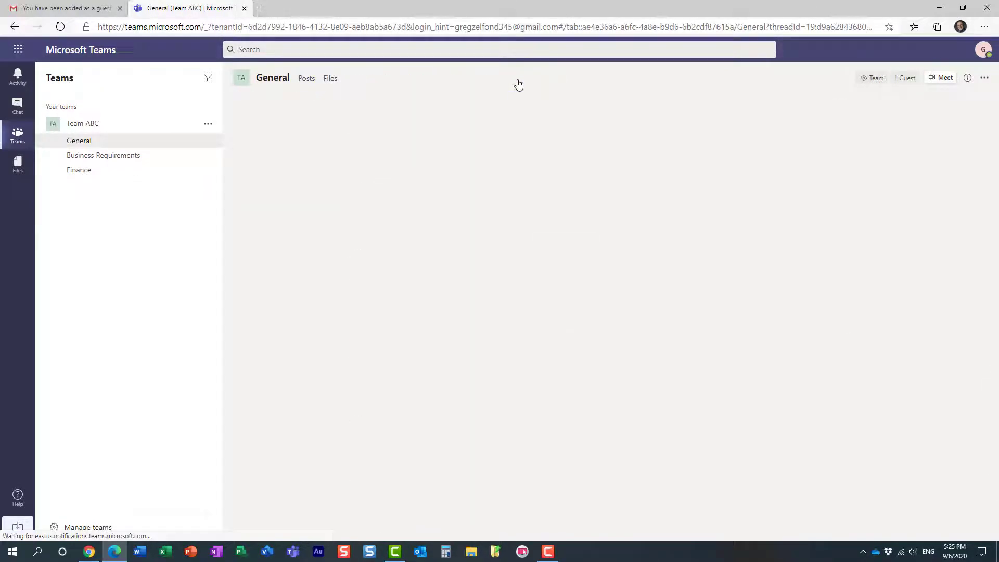
- Open the Team ABC Tasks board showing Task 1 under To do and confirm the signed-in Guest account
left_click(511, 78)
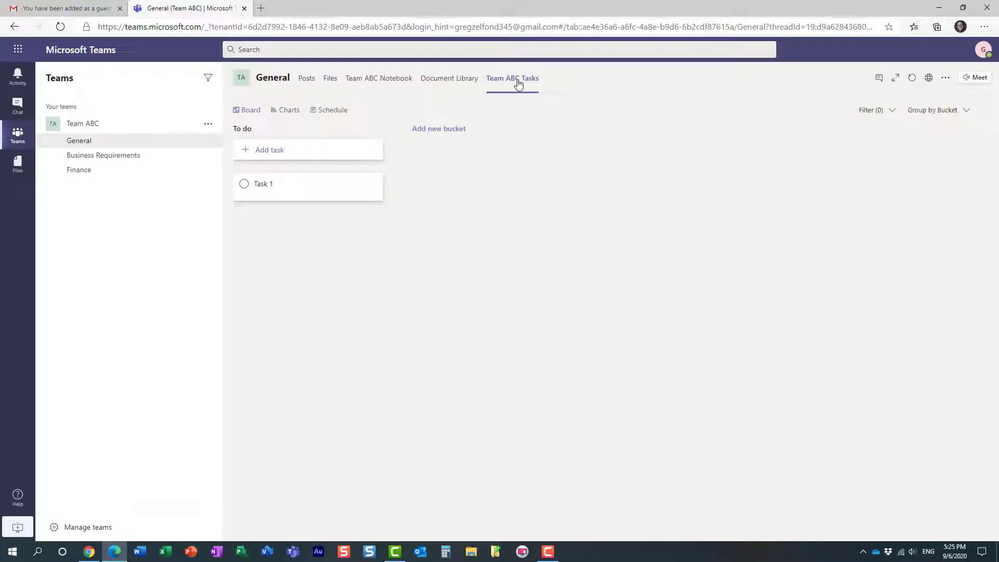
mouse_move(979, 77)
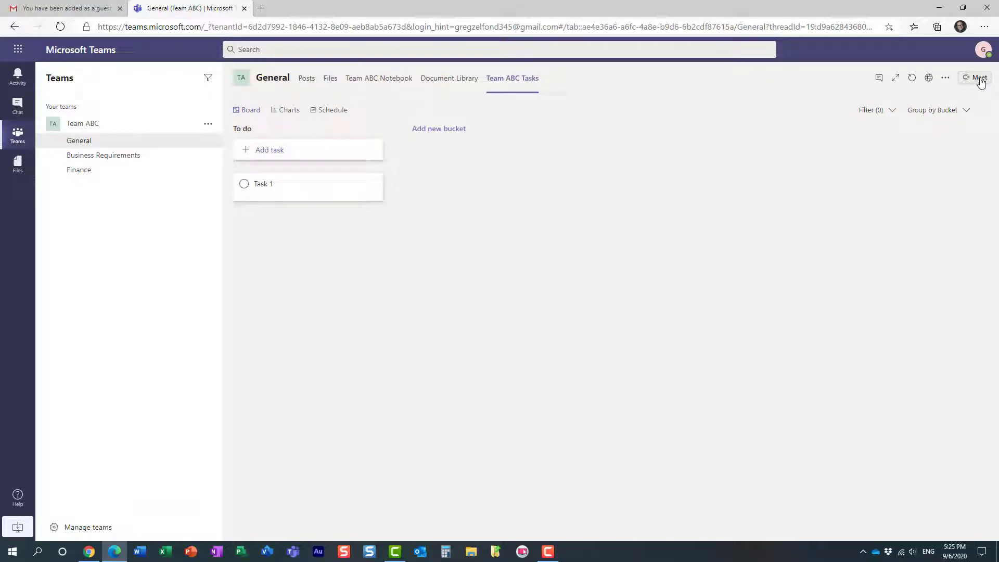
left_click(983, 49)
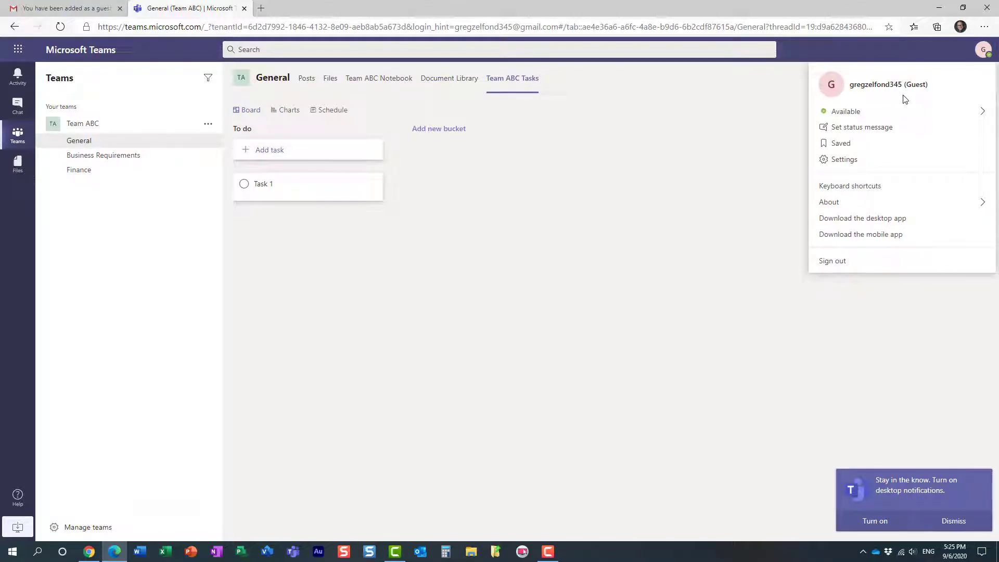
mouse_move(980, 529)
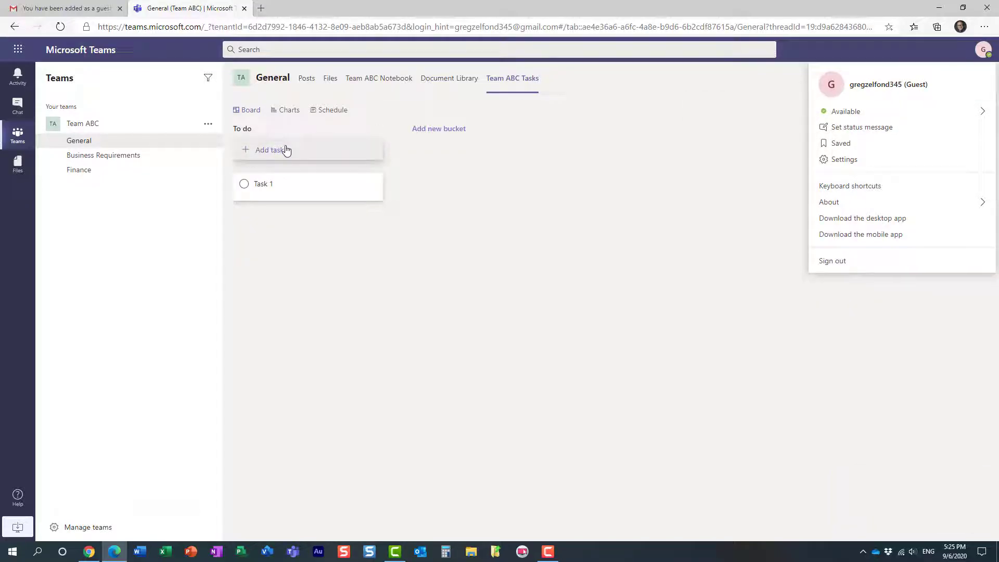
mouse_move(296, 206)
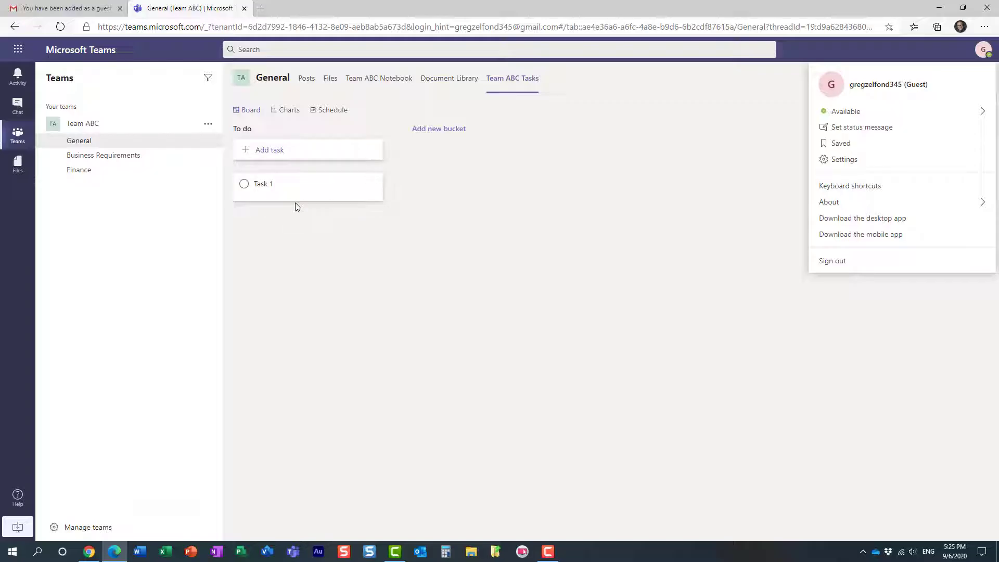
mouse_move(308, 197)
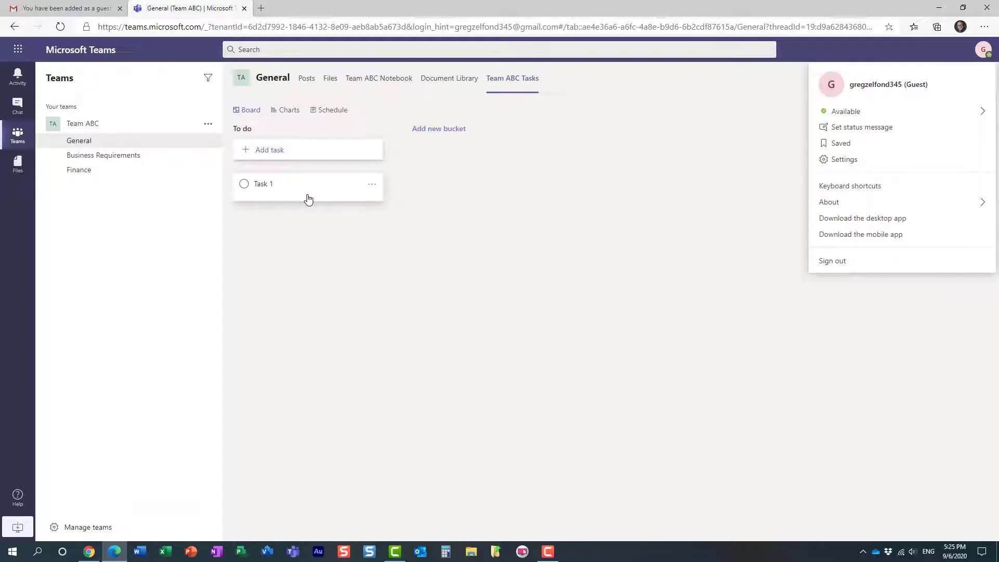
mouse_move(291, 187)
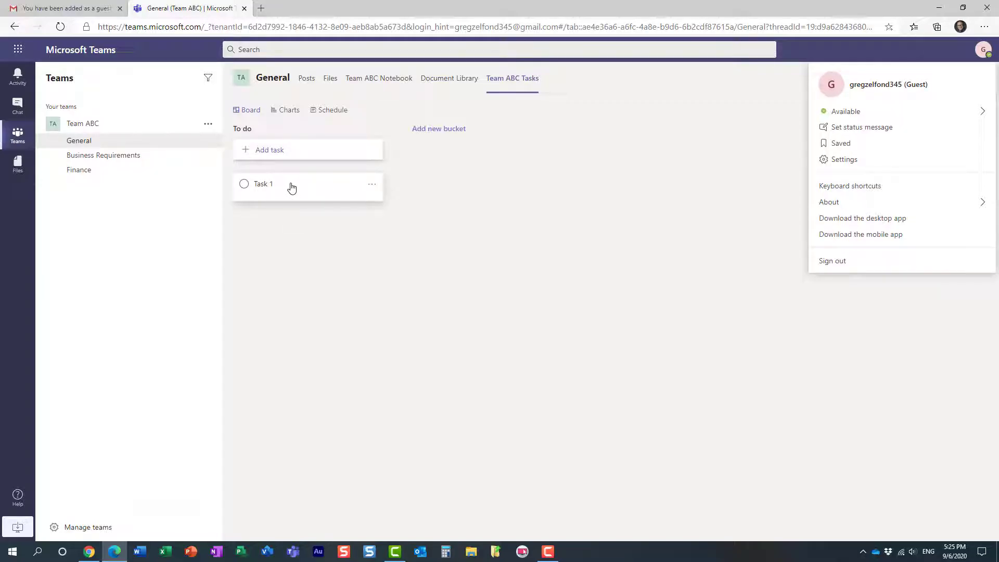
mouse_move(467, 187)
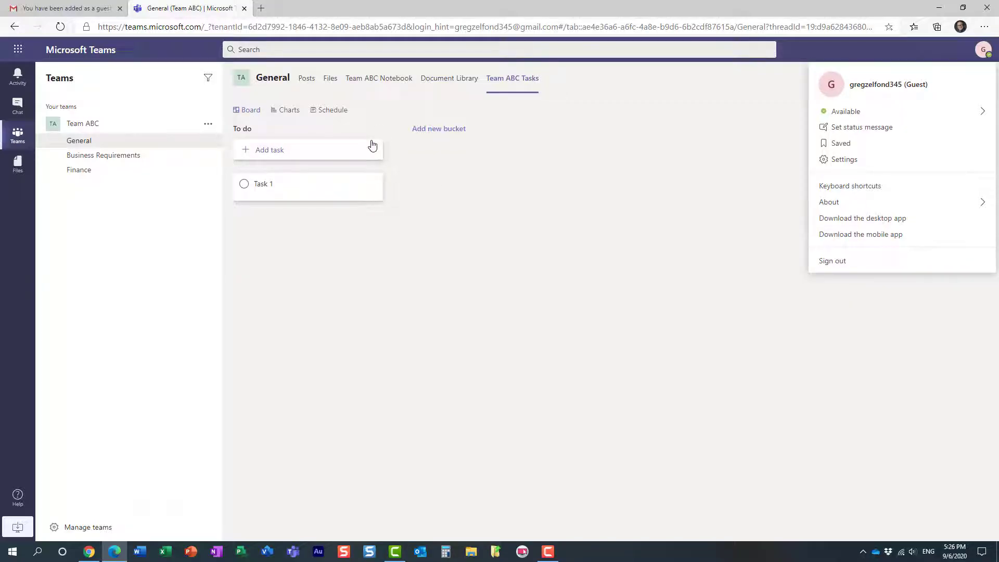
left_click(270, 149)
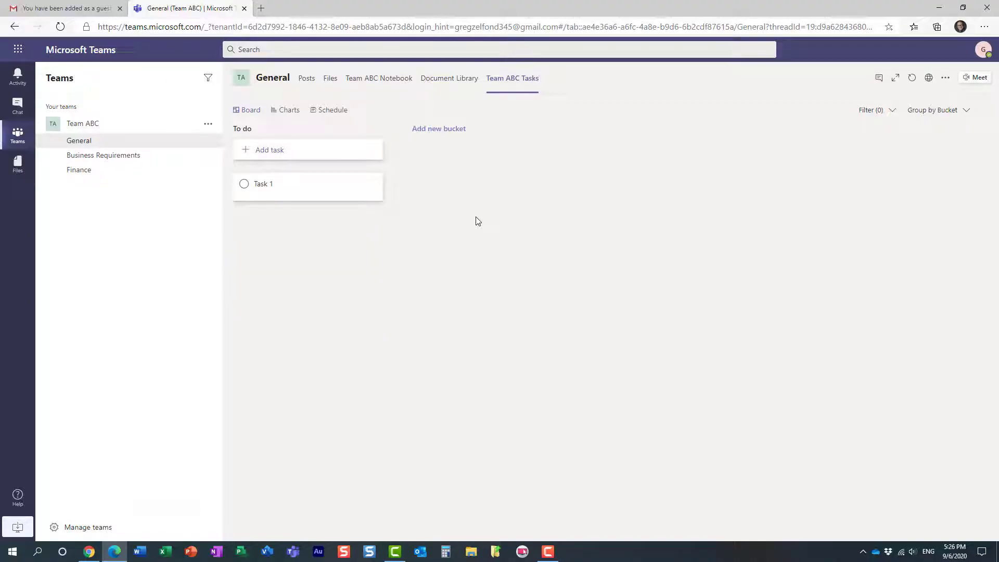
mouse_move(469, 268)
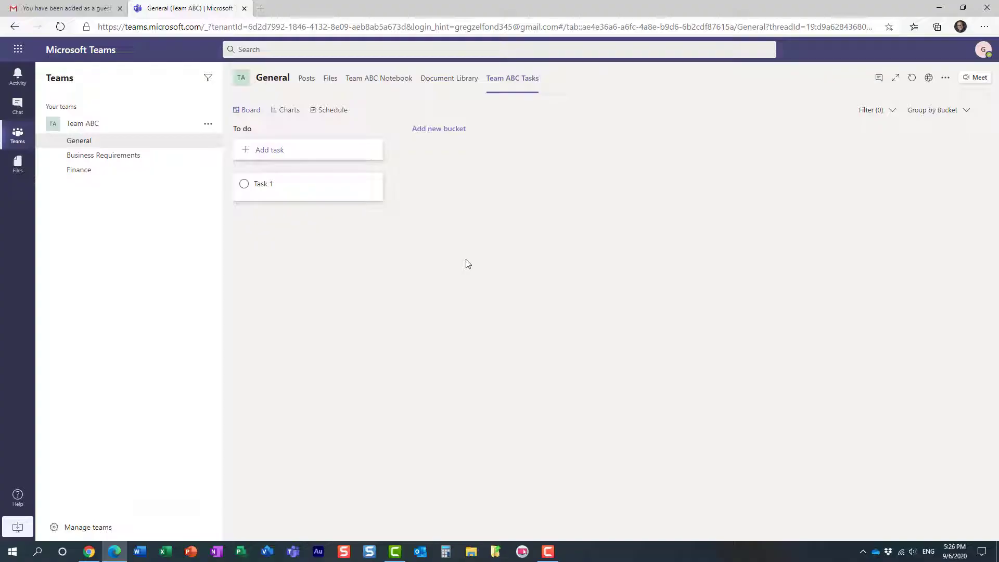
mouse_move(372, 183)
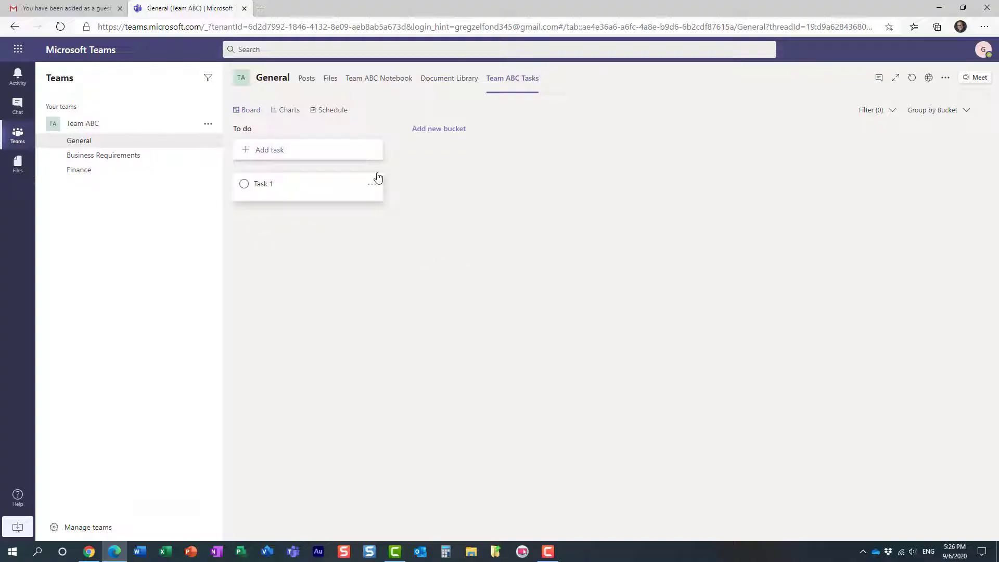
mouse_move(367, 135)
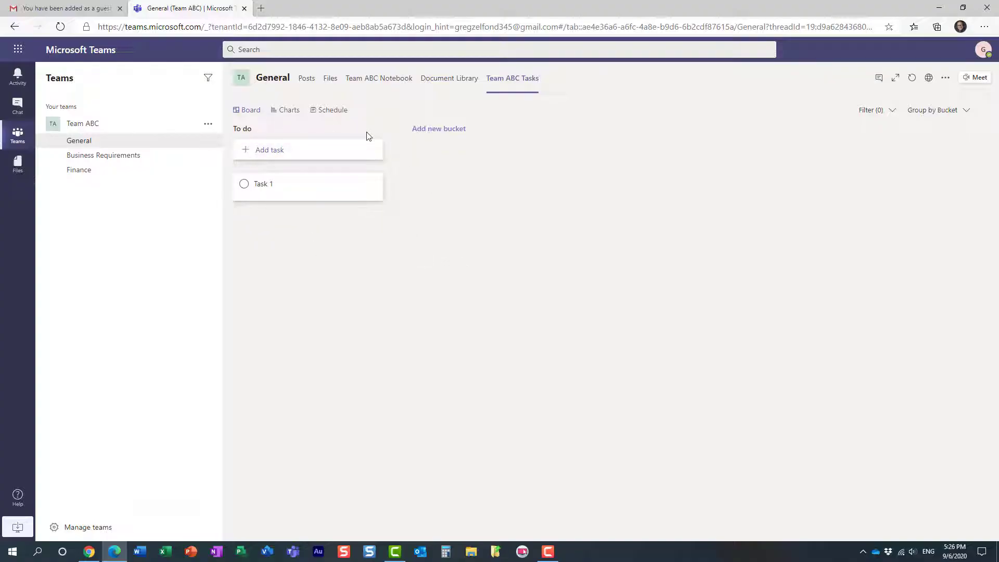
mouse_move(373, 247)
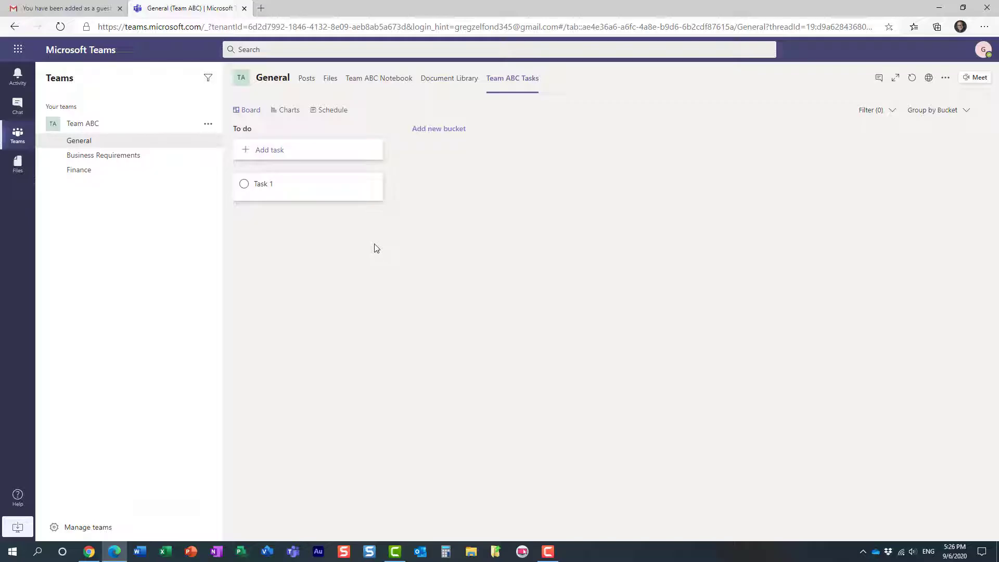
mouse_move(168, 234)
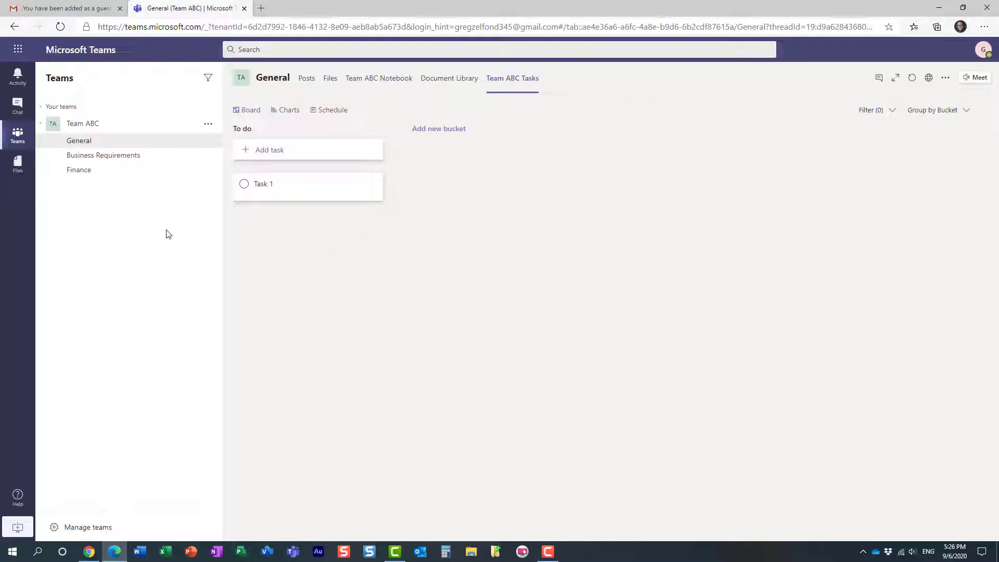